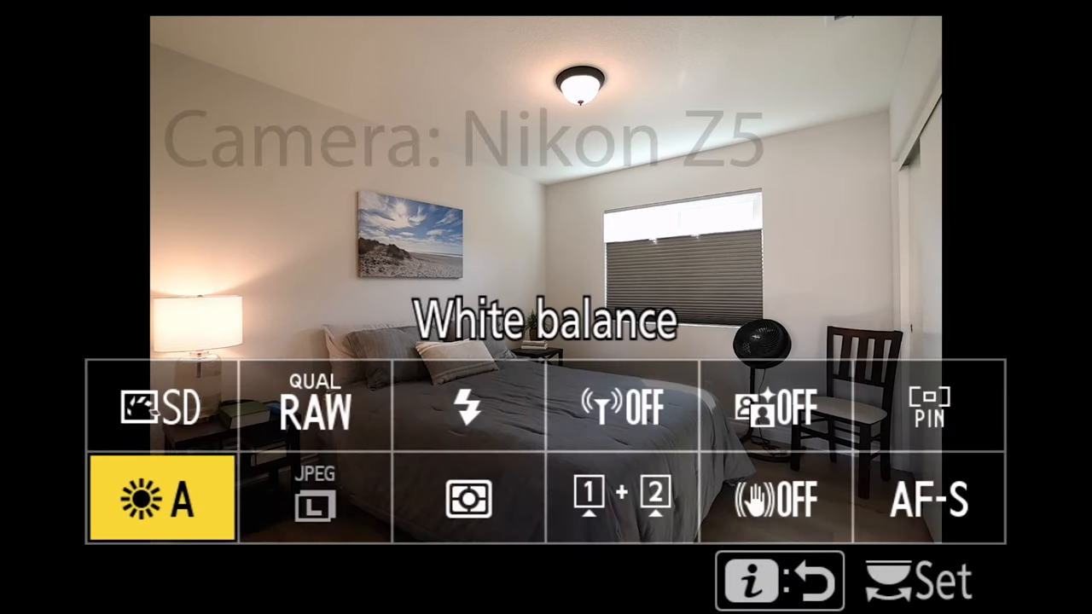
Select White balance and move to the K (Choose color temperature) option.
{"action": "left_click", "coordinate": [171, 500]}
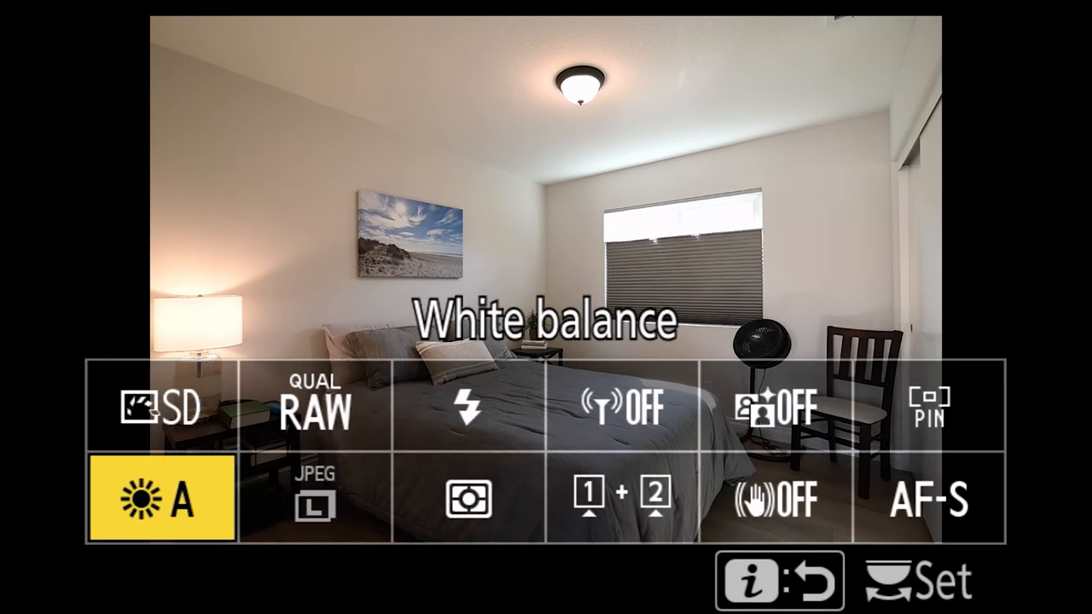
{"action": "left_click", "coordinate": [161, 499]}
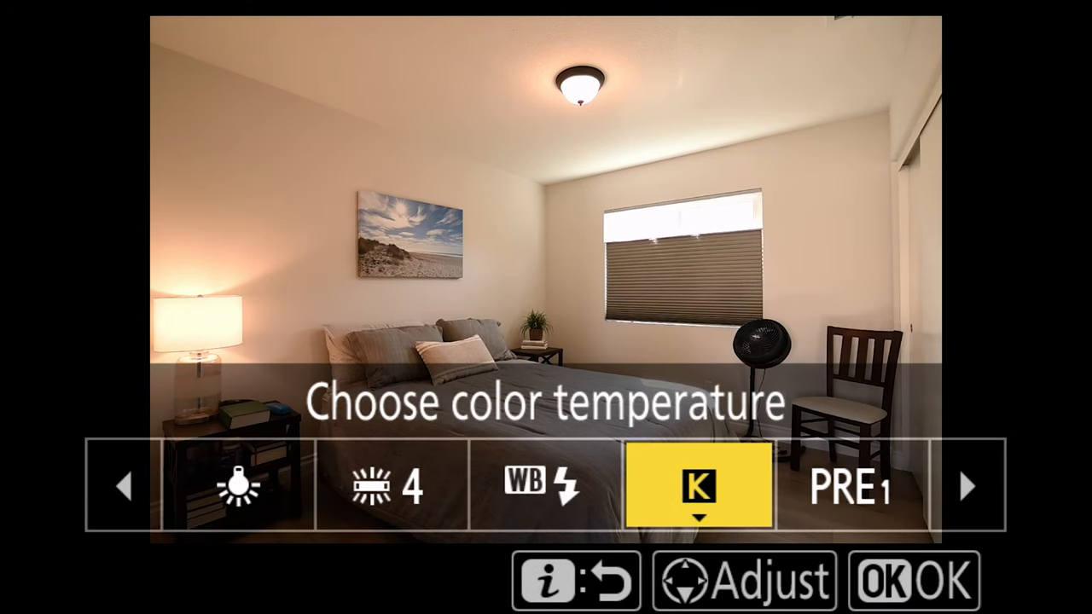
{"action": "left_click", "coordinate": [915, 579]}
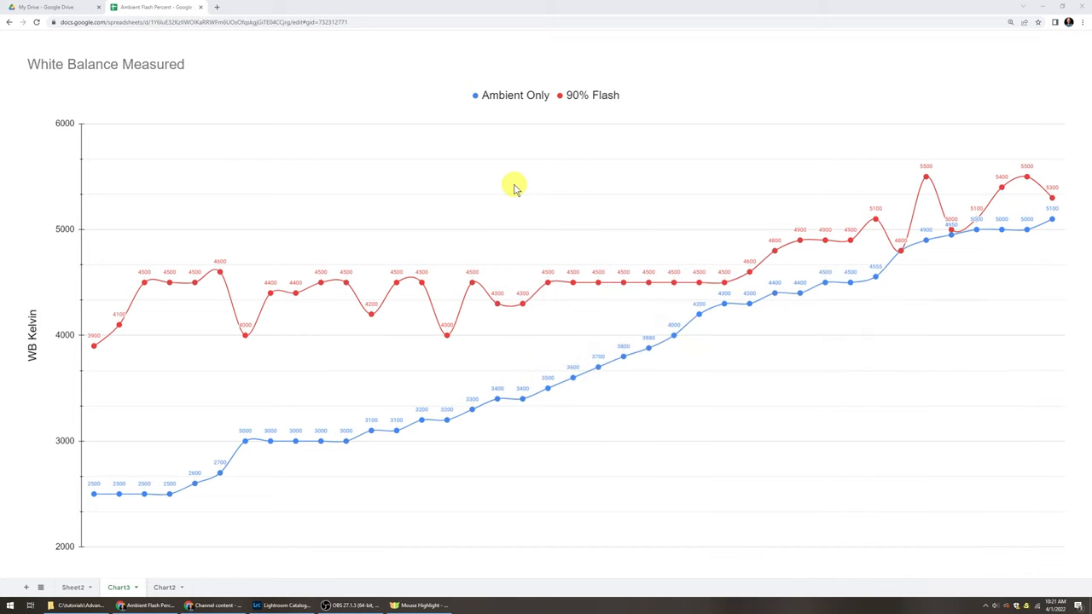
{"action": "mouse_move", "coordinate": [130, 522]}
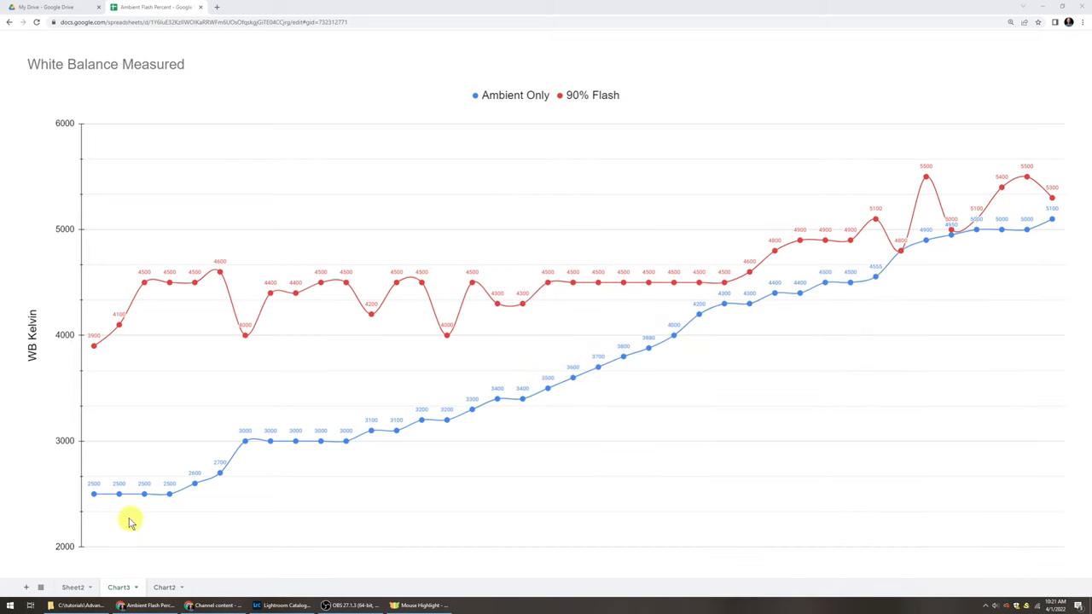
{"action": "mouse_move", "coordinate": [96, 493]}
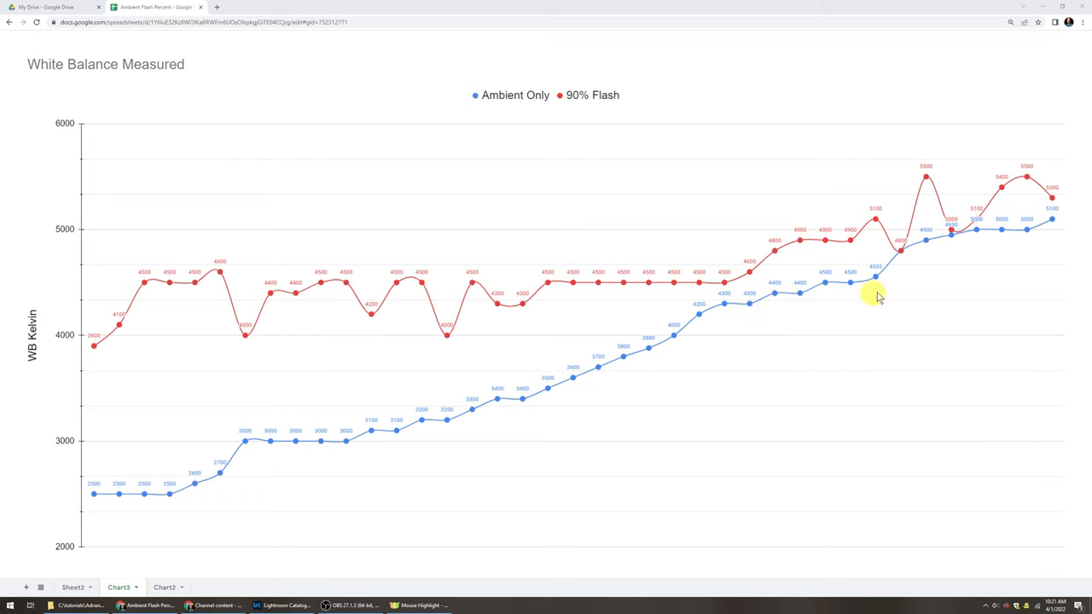
{"action": "mouse_move", "coordinate": [860, 317]}
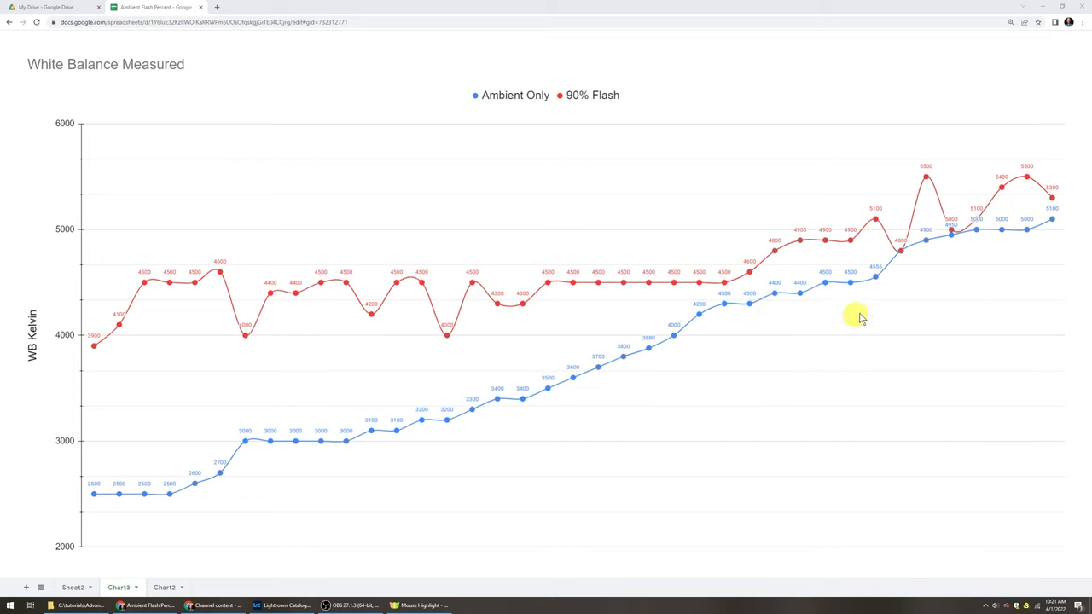
{"action": "mouse_move", "coordinate": [703, 418]}
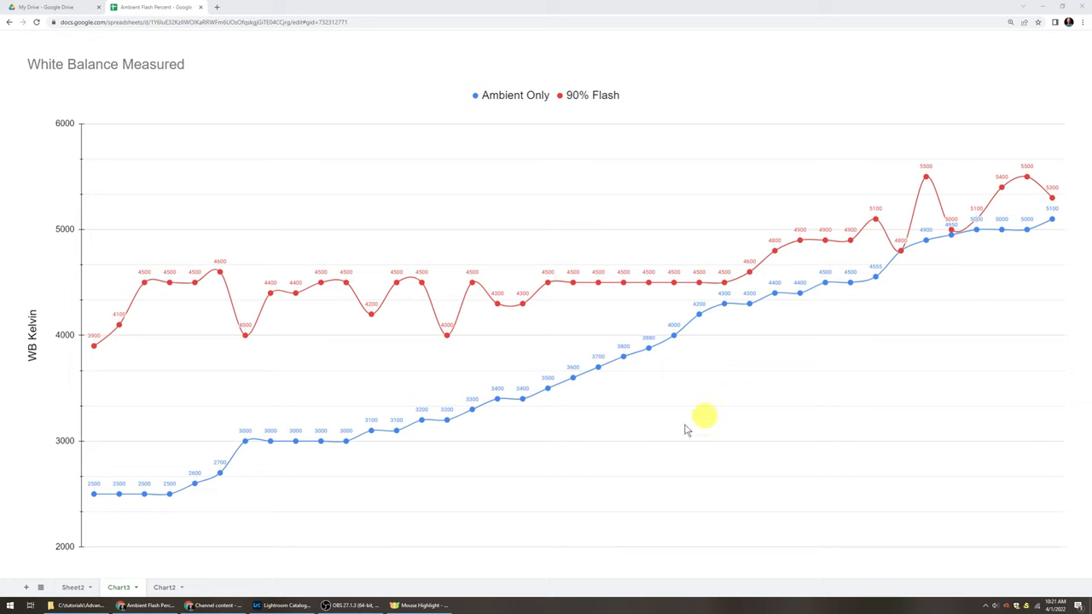
{"action": "mouse_move", "coordinate": [147, 379]}
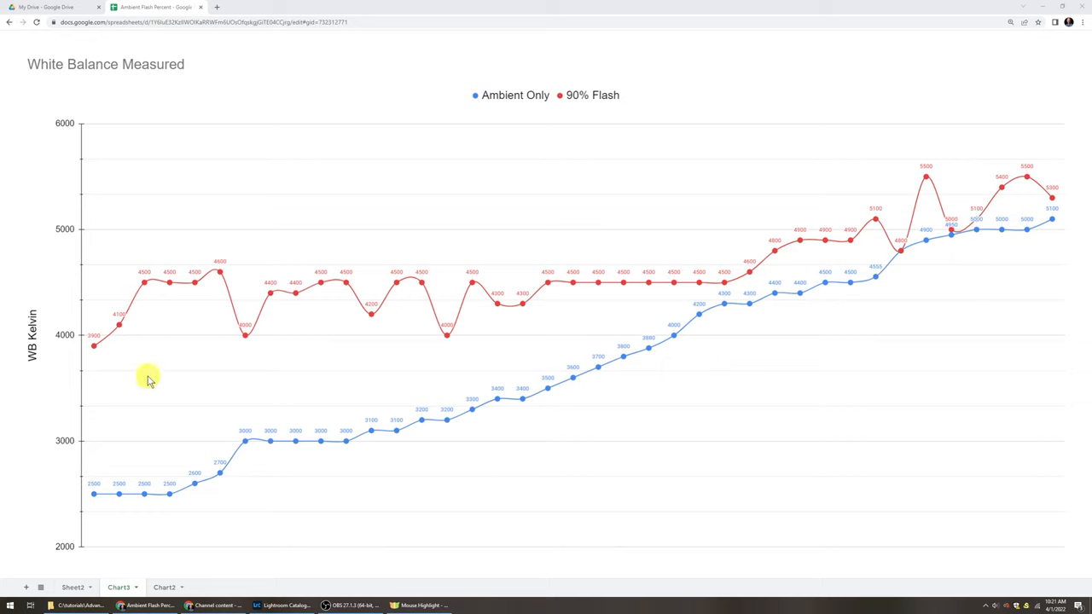
{"action": "mouse_move", "coordinate": [147, 379]}
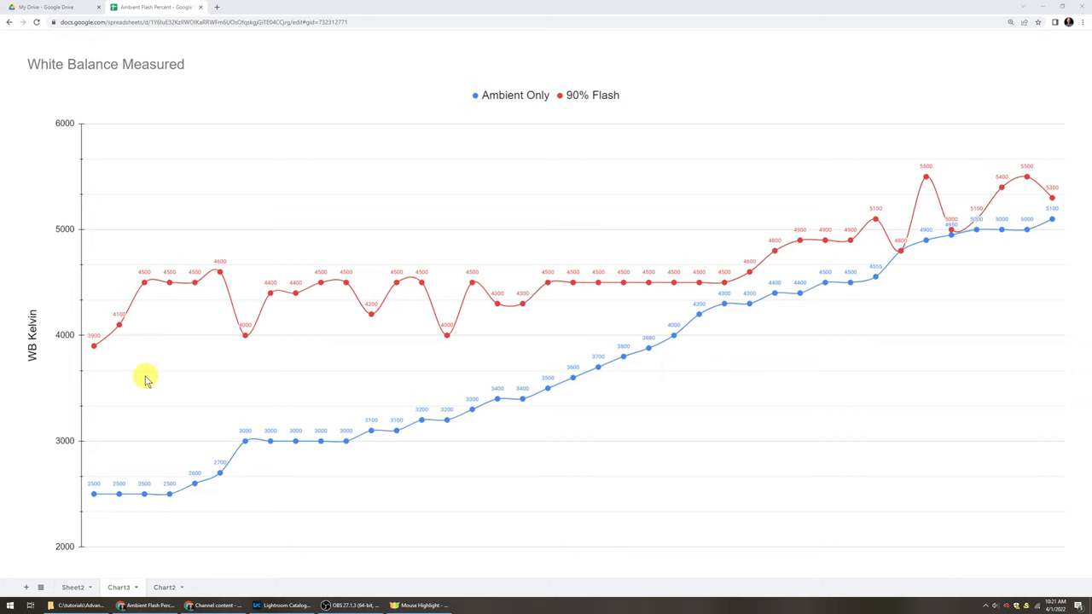
{"action": "mouse_move", "coordinate": [96, 338]}
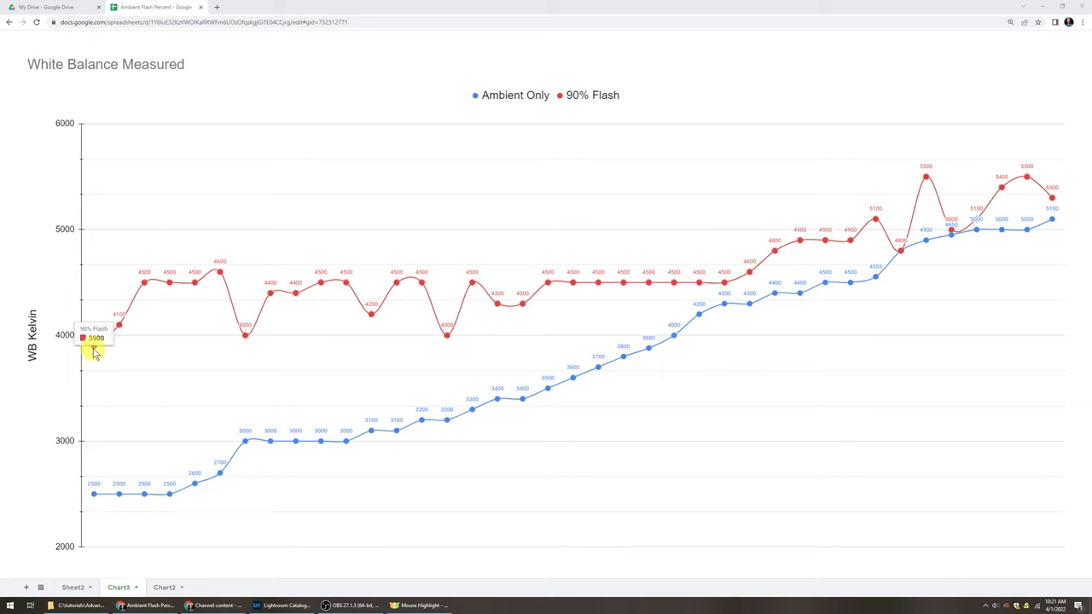
{"action": "mouse_move", "coordinate": [212, 314]}
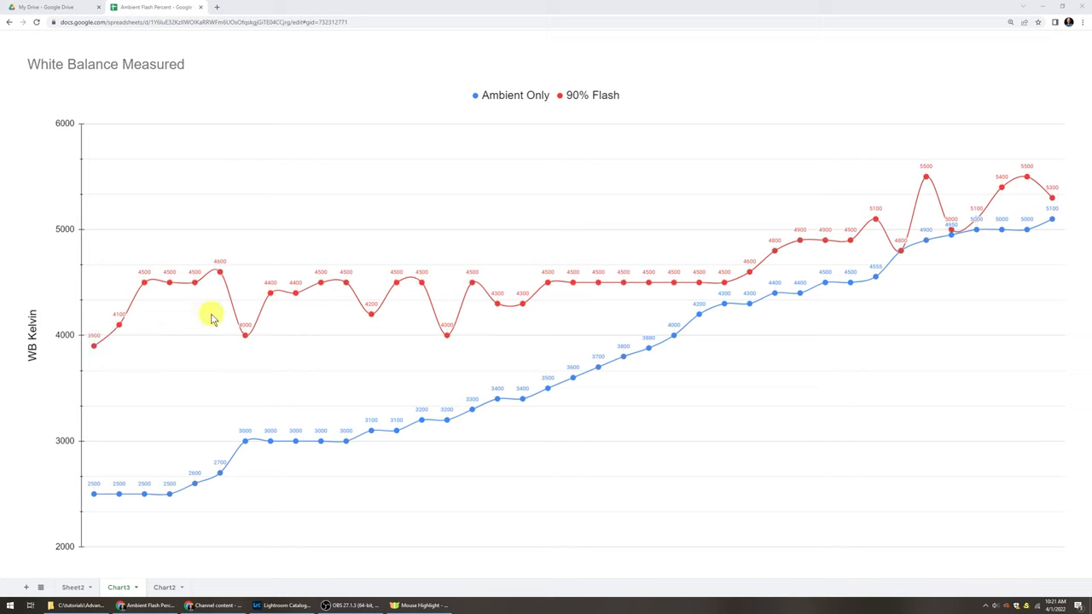
{"action": "mouse_move", "coordinate": [320, 290]}
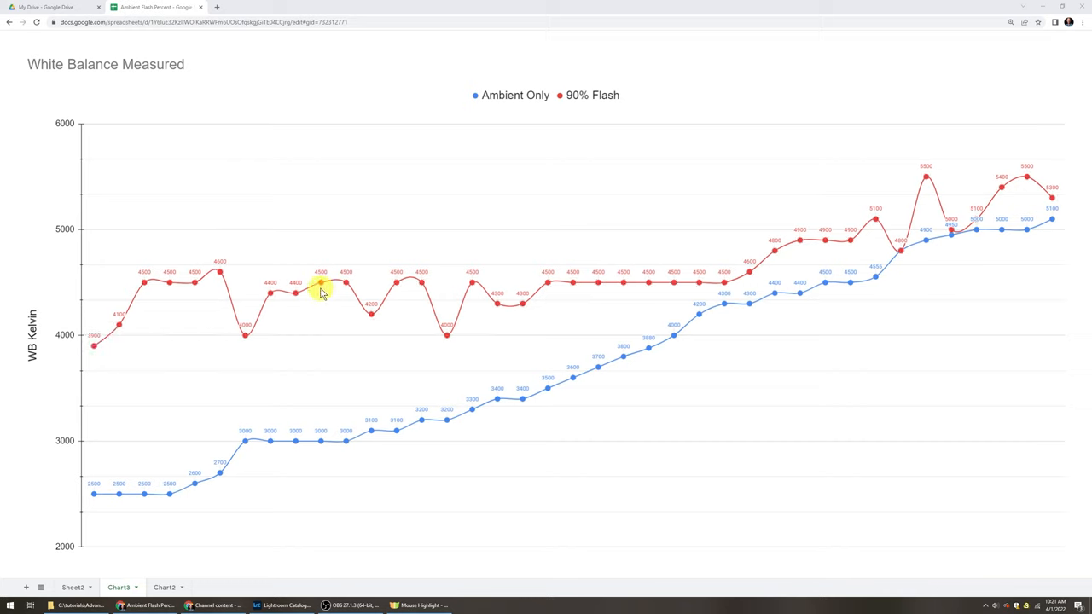
{"action": "mouse_move", "coordinate": [461, 283]}
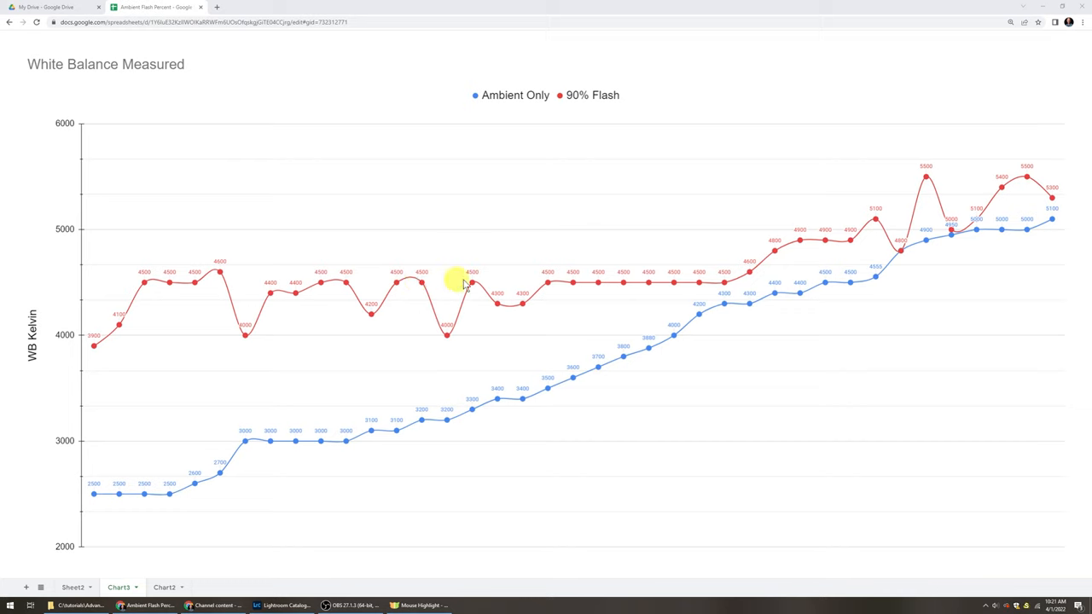
{"action": "mouse_move", "coordinate": [683, 283]}
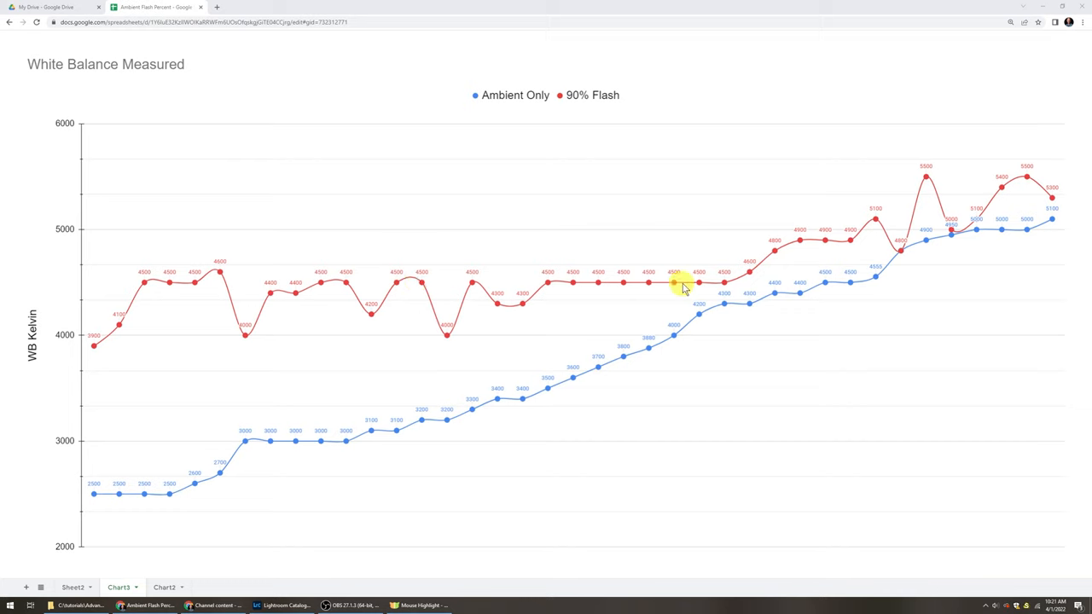
{"action": "mouse_move", "coordinate": [573, 284]}
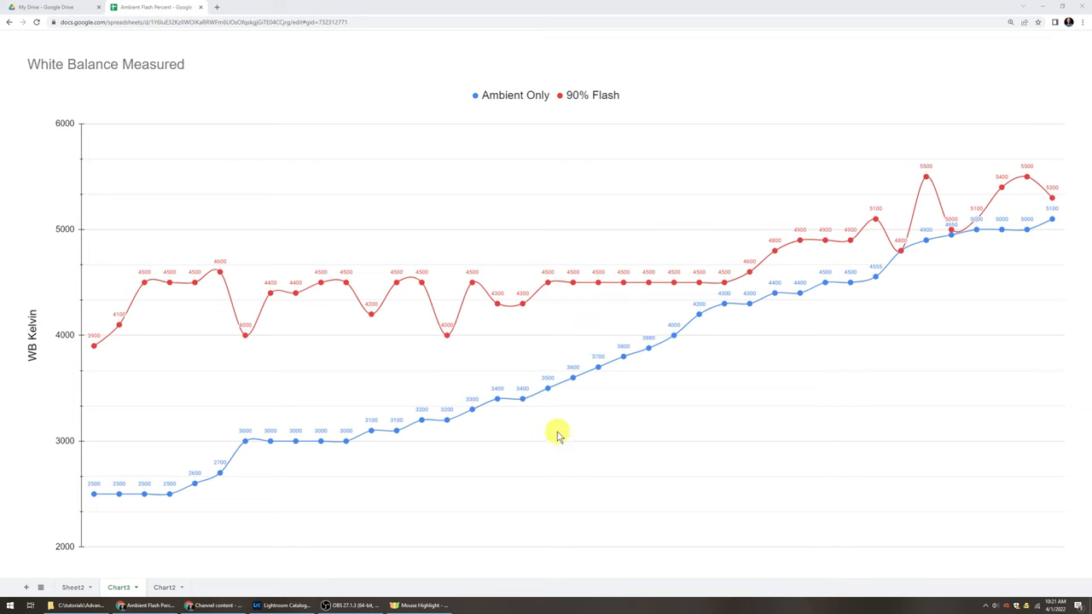
{"action": "mouse_move", "coordinate": [550, 394]}
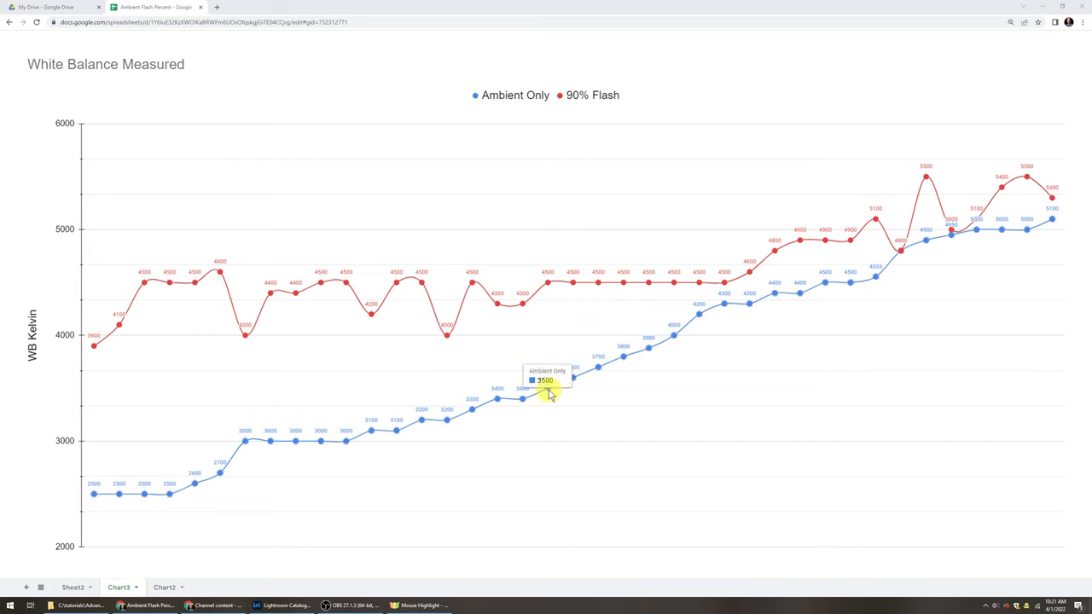
{"action": "mouse_move", "coordinate": [749, 304]}
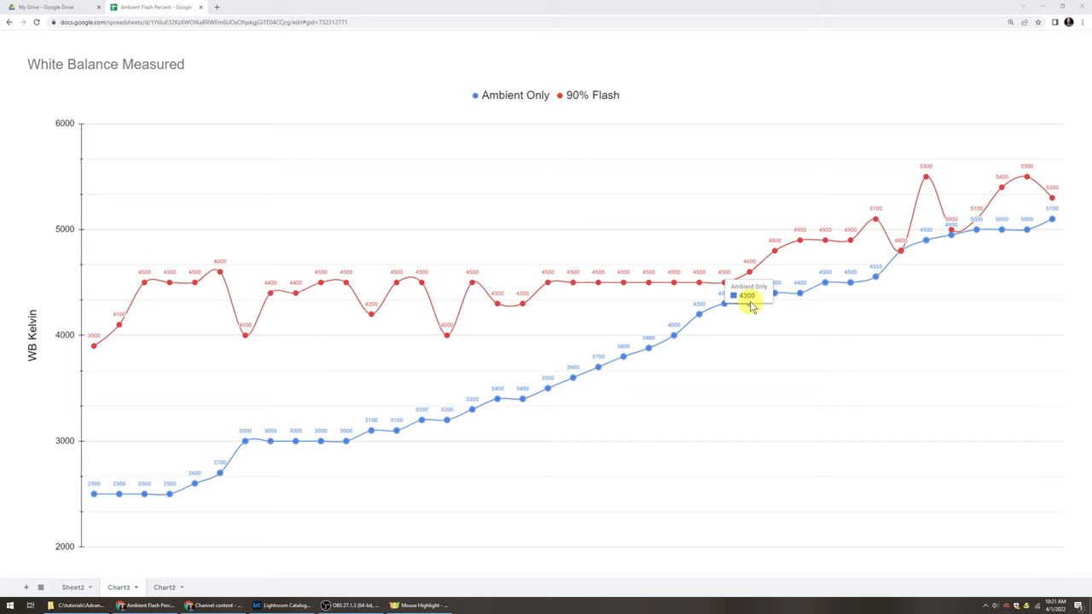
{"action": "mouse_move", "coordinate": [498, 423]}
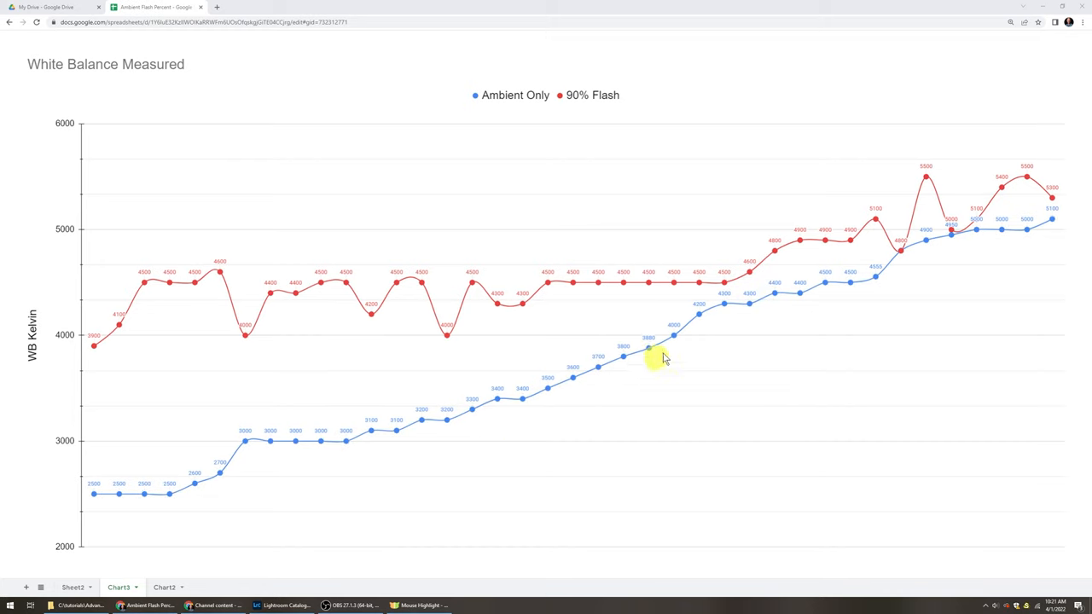
{"action": "mouse_move", "coordinate": [713, 345]}
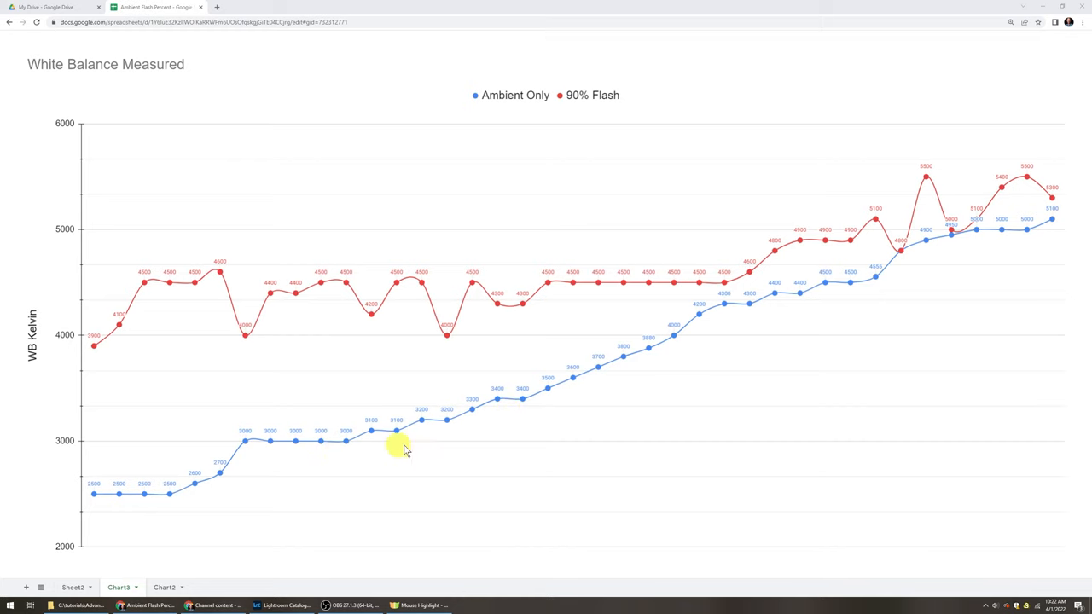
{"action": "mouse_move", "coordinate": [338, 471]}
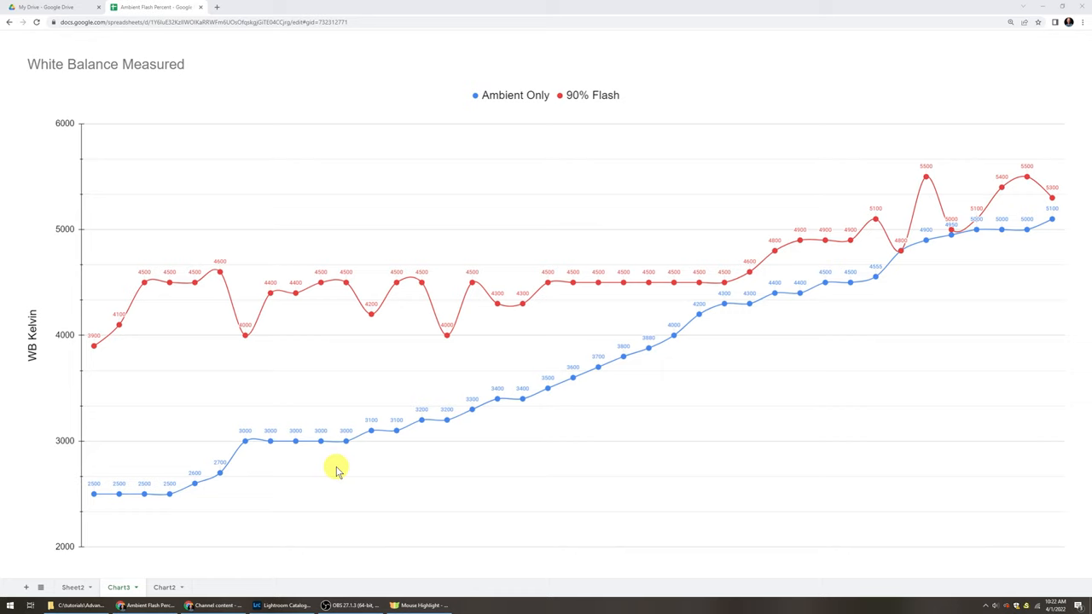
{"action": "mouse_move", "coordinate": [1007, 287]}
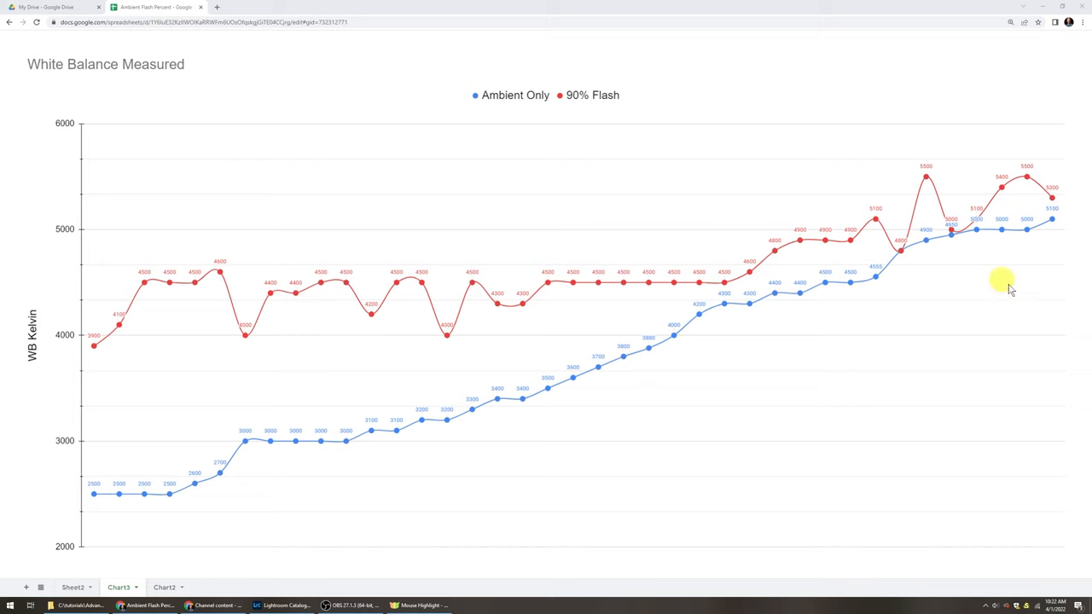
{"action": "mouse_move", "coordinate": [1024, 179]}
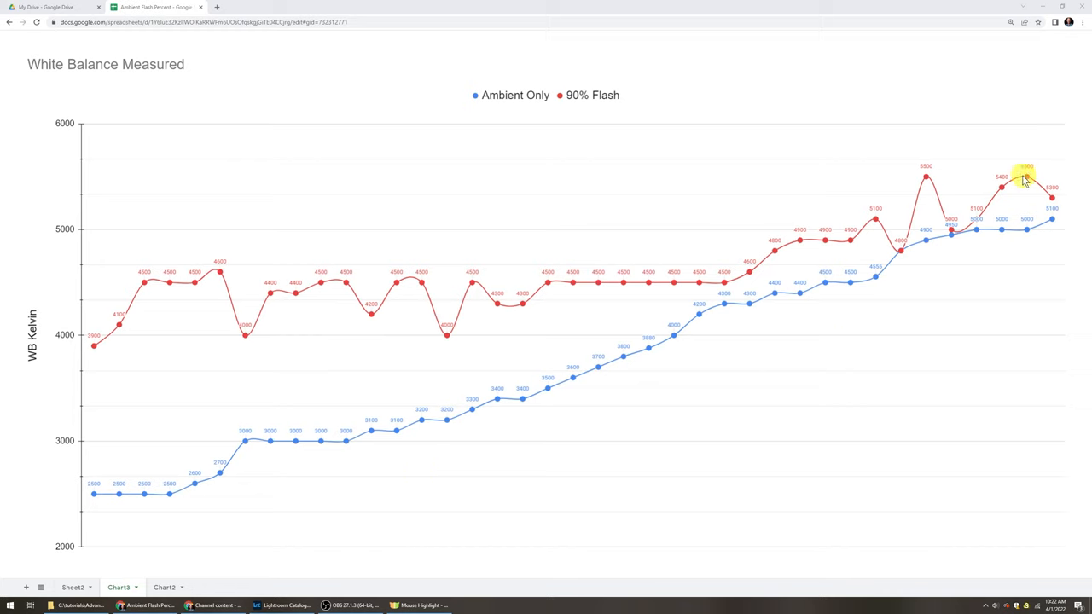
{"action": "mouse_move", "coordinate": [1035, 252]}
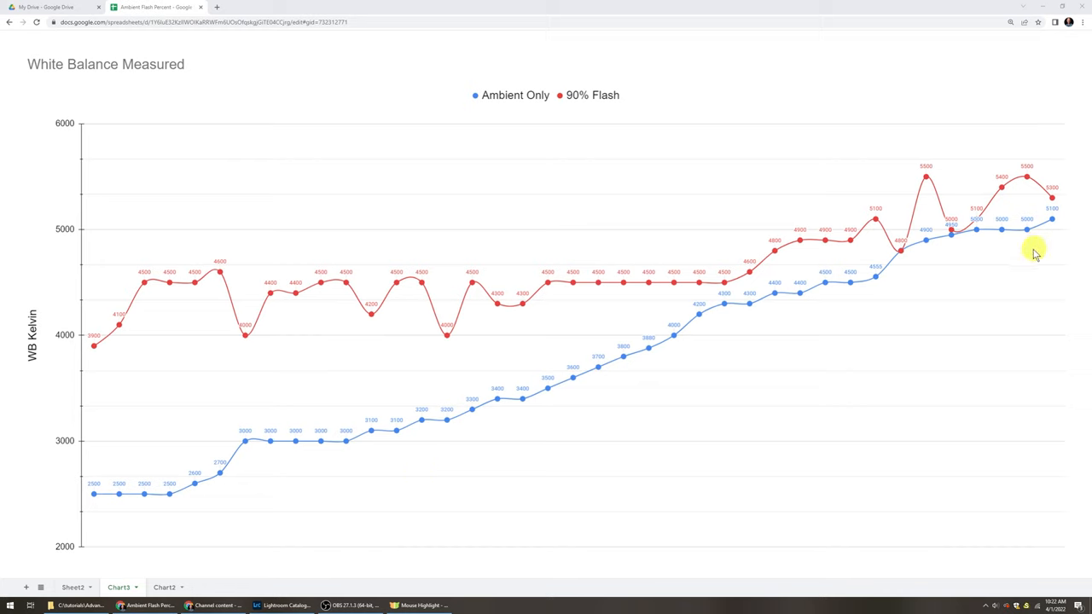
{"action": "mouse_move", "coordinate": [881, 290]}
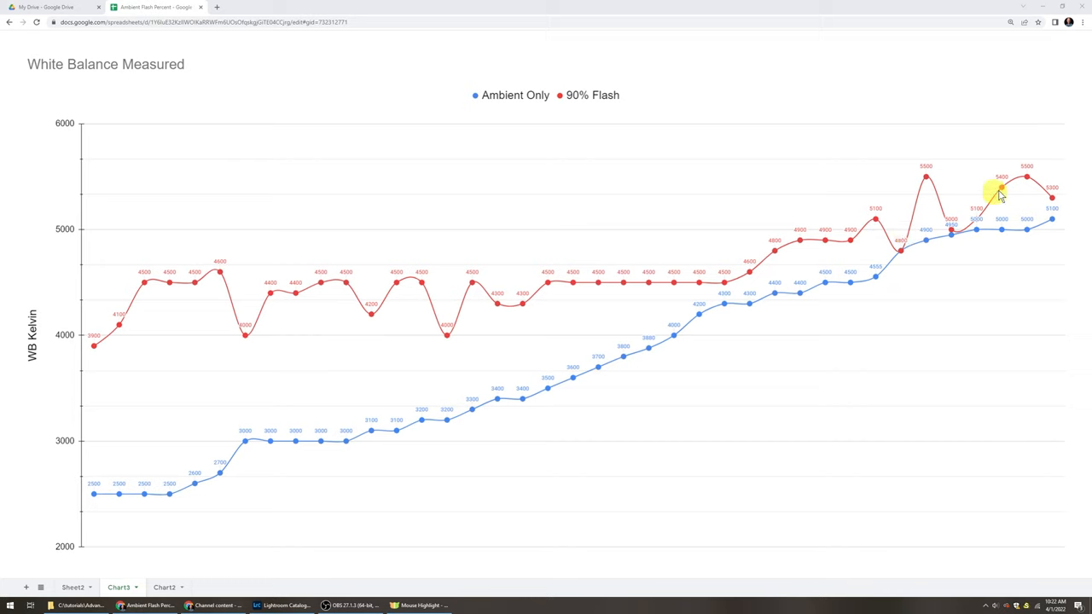
{"action": "mouse_move", "coordinate": [1015, 231]}
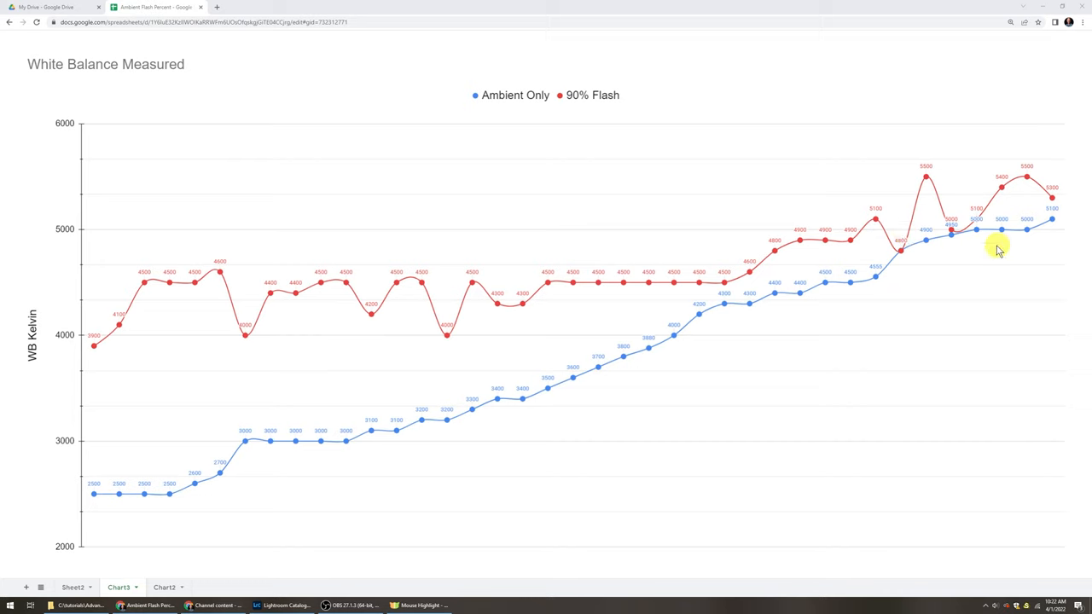
{"action": "mouse_move", "coordinate": [114, 498]}
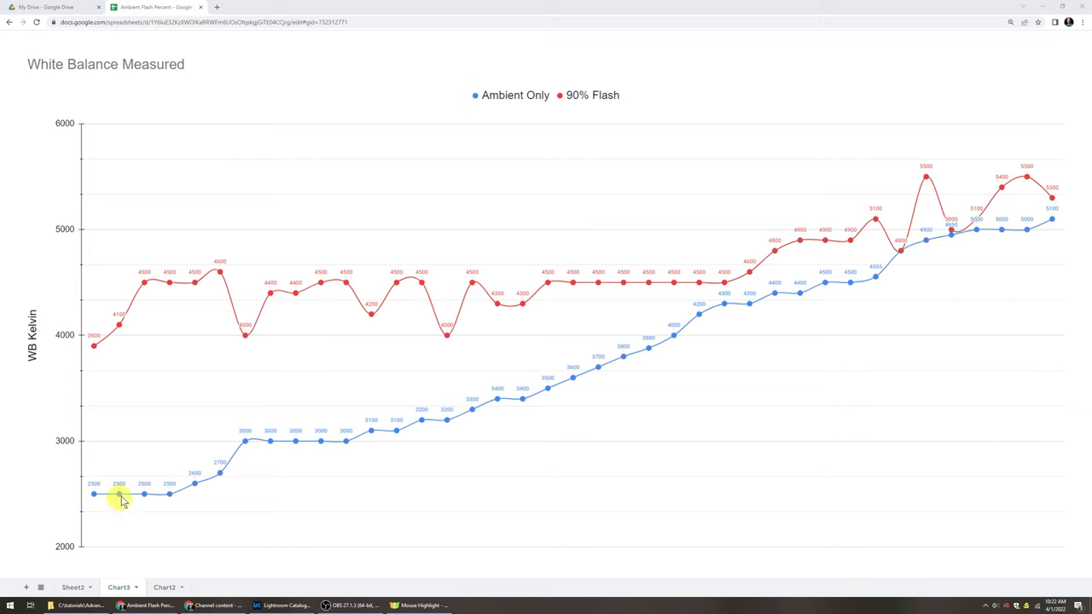
{"action": "mouse_move", "coordinate": [120, 494]}
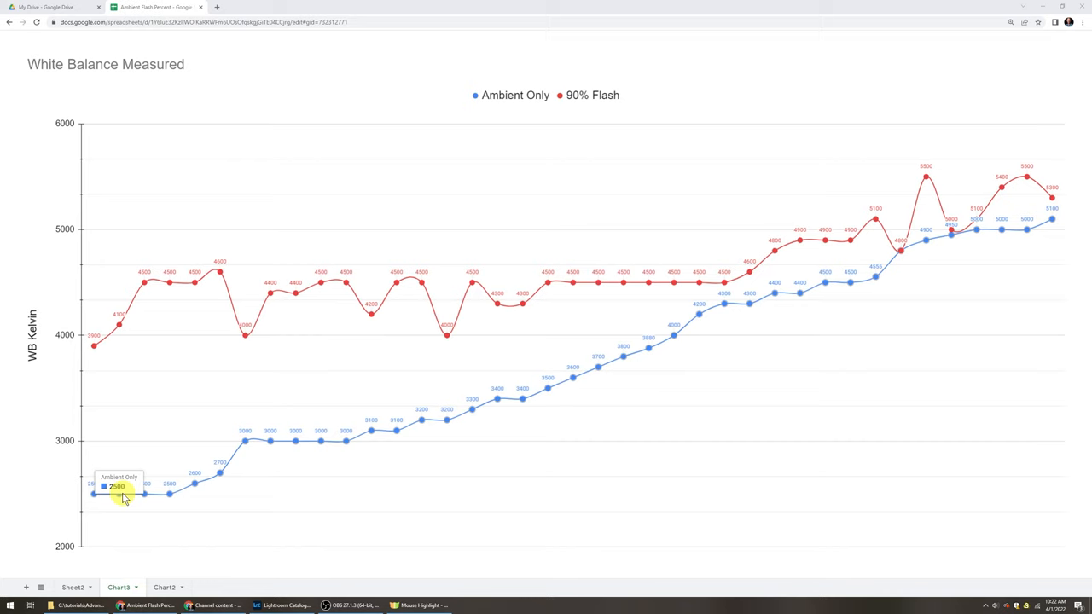
{"action": "mouse_move", "coordinate": [165, 415]}
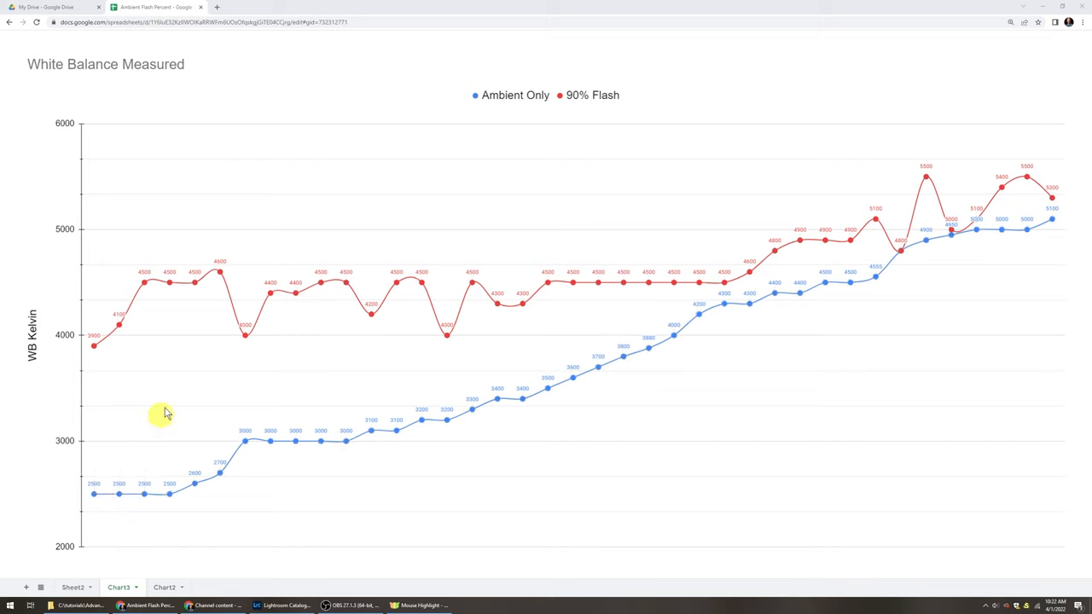
{"action": "mouse_move", "coordinate": [318, 328]}
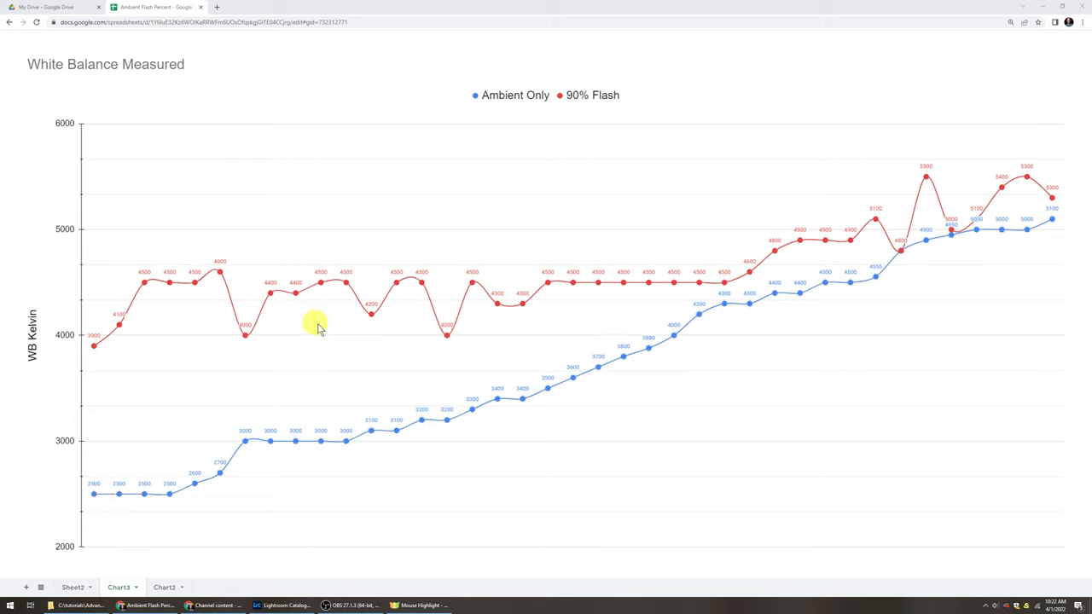
{"action": "mouse_move", "coordinate": [430, 425]}
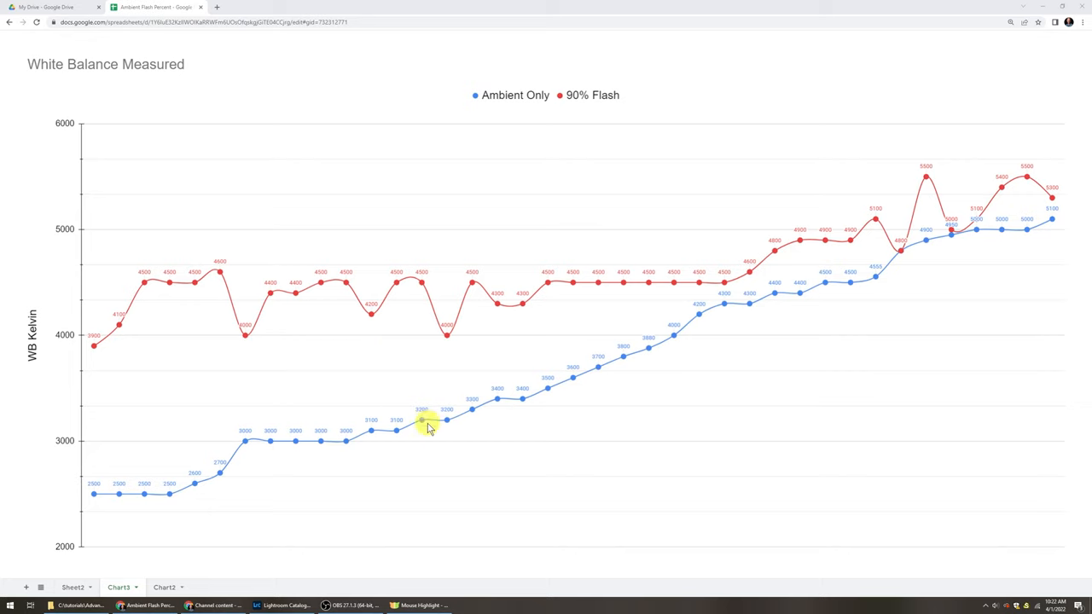
{"action": "mouse_move", "coordinate": [529, 307]}
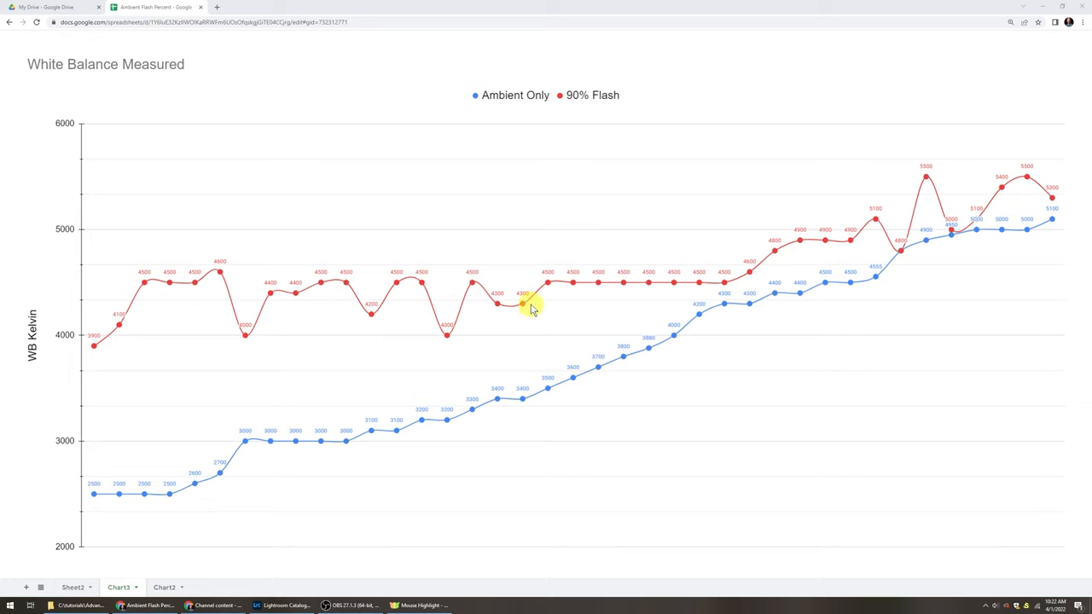
{"action": "mouse_move", "coordinate": [555, 418]}
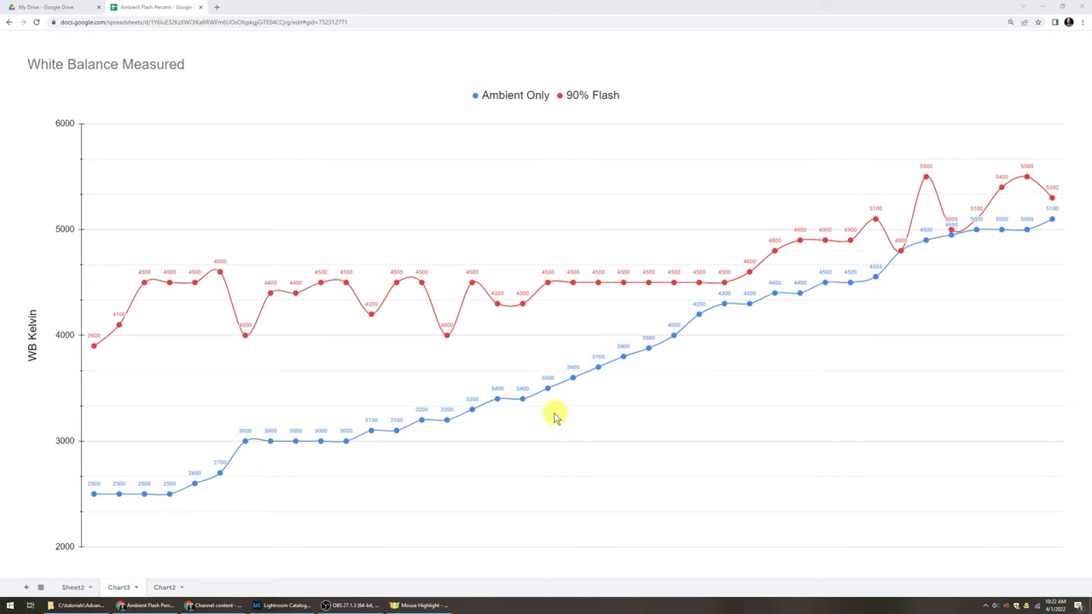
{"action": "mouse_move", "coordinate": [611, 389]}
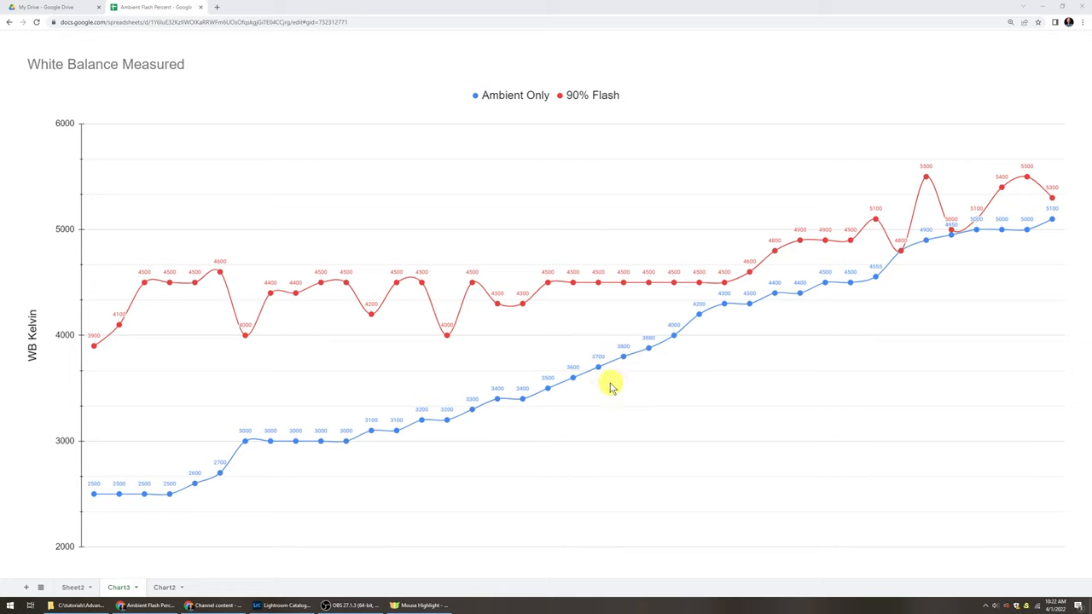
{"action": "mouse_move", "coordinate": [742, 315]}
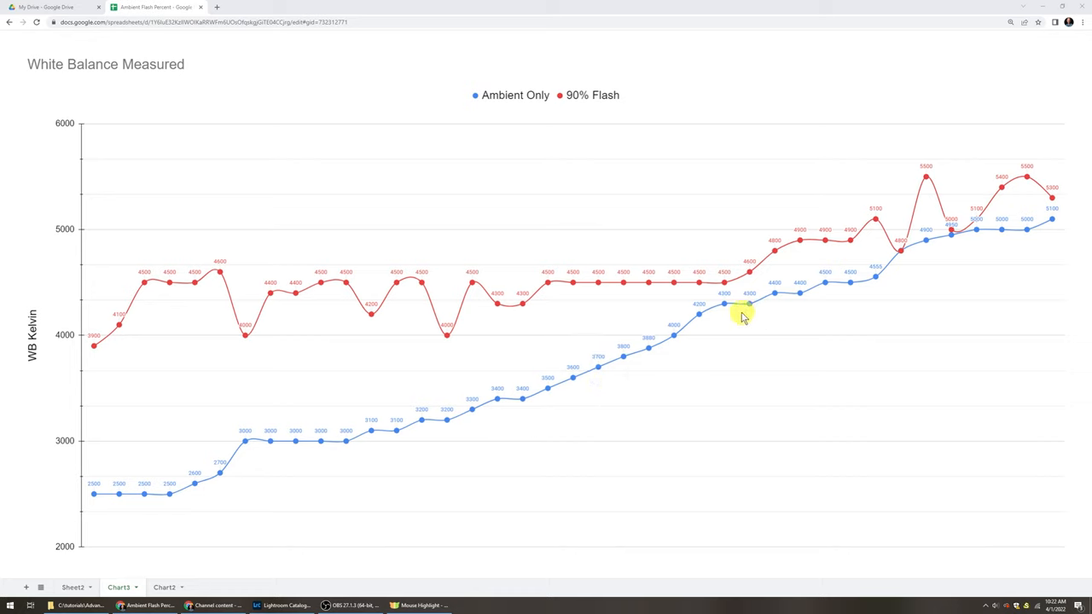
{"action": "mouse_move", "coordinate": [546, 331]}
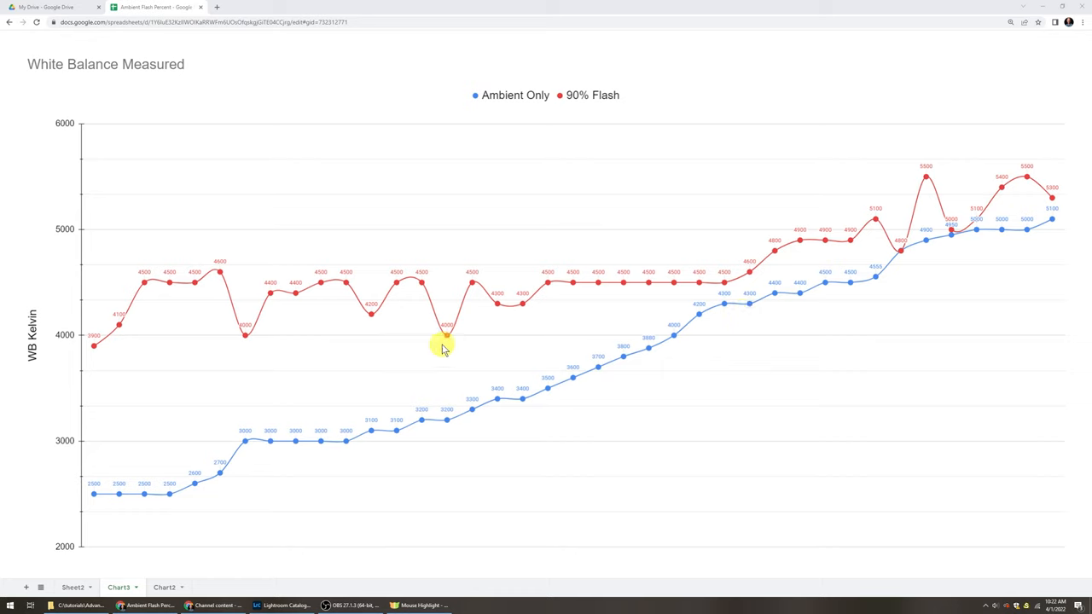
{"action": "mouse_move", "coordinate": [556, 331]}
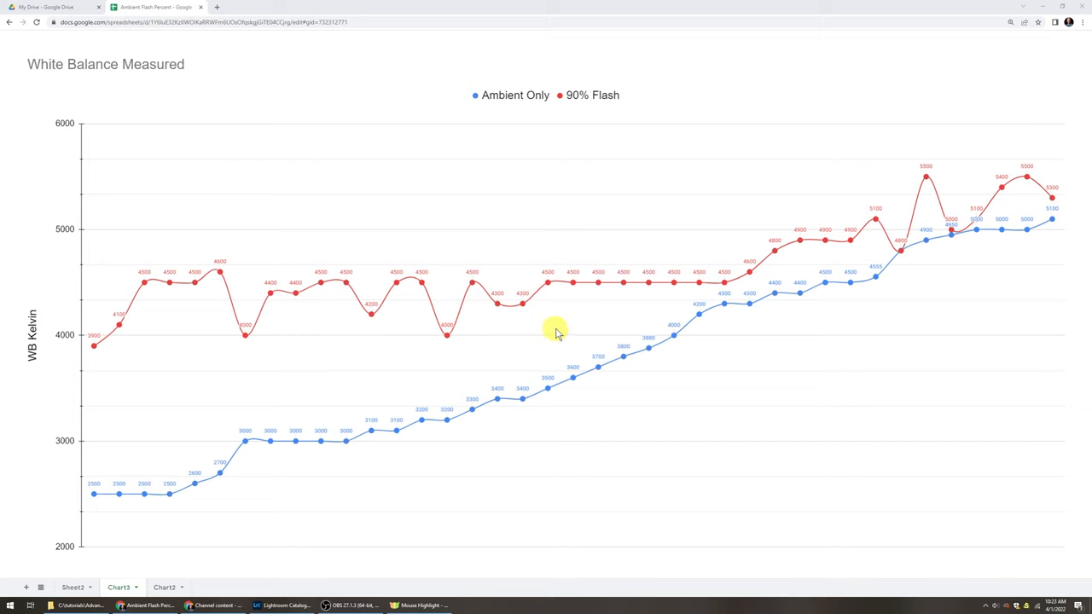
{"action": "mouse_move", "coordinate": [604, 293]}
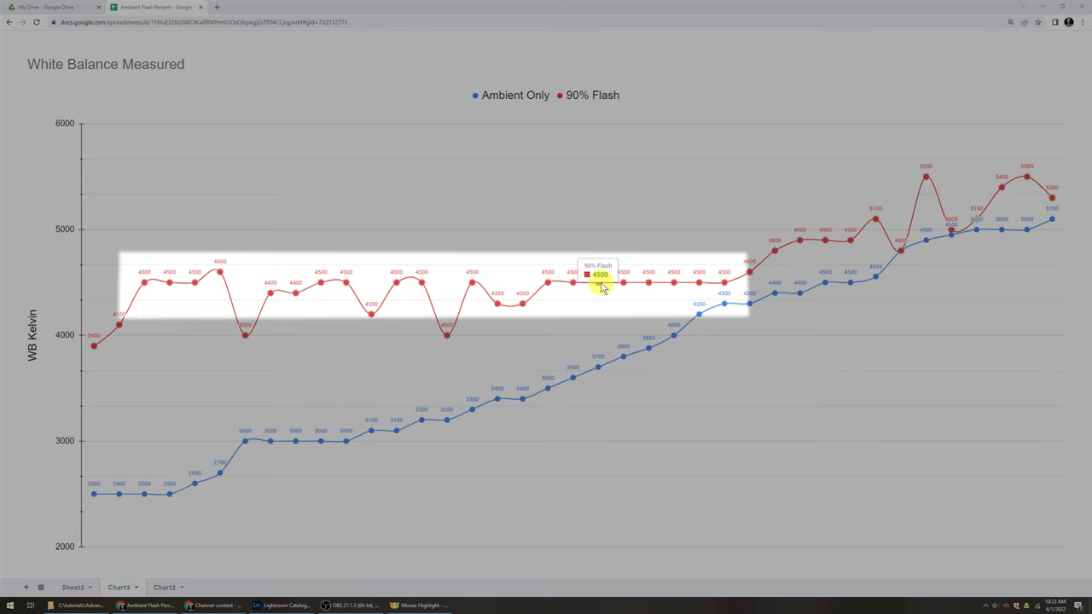
{"action": "mouse_move", "coordinate": [476, 287]}
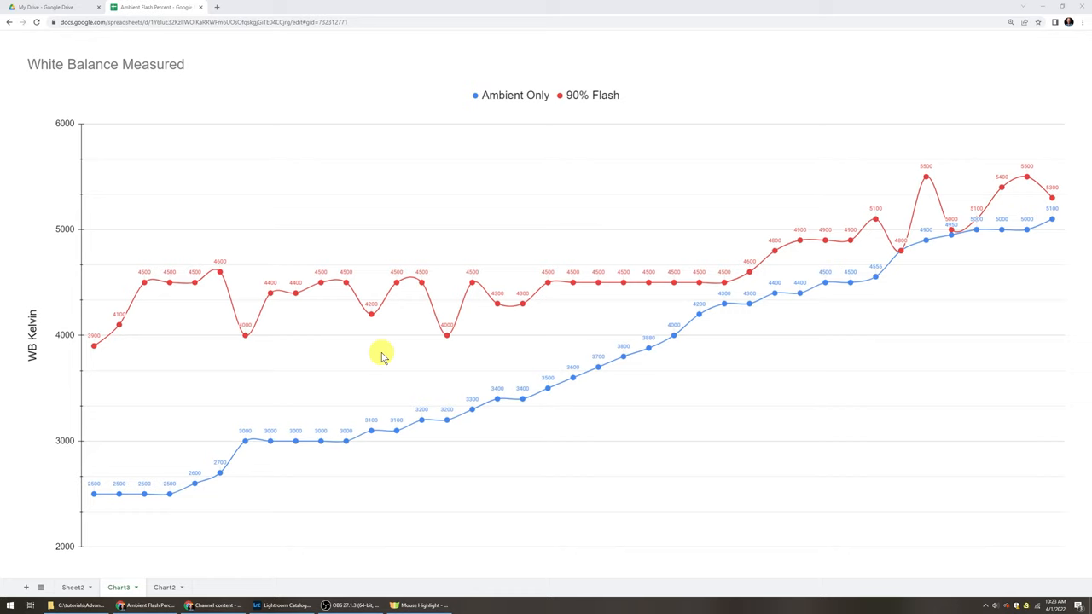
{"action": "mouse_move", "coordinate": [230, 328]}
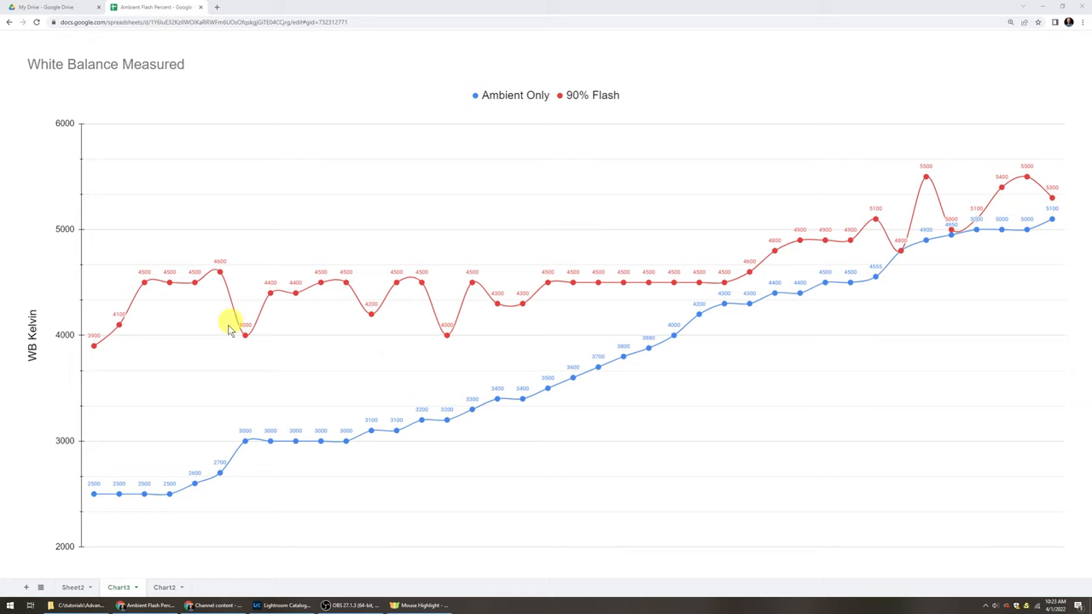
{"action": "mouse_move", "coordinate": [137, 290]}
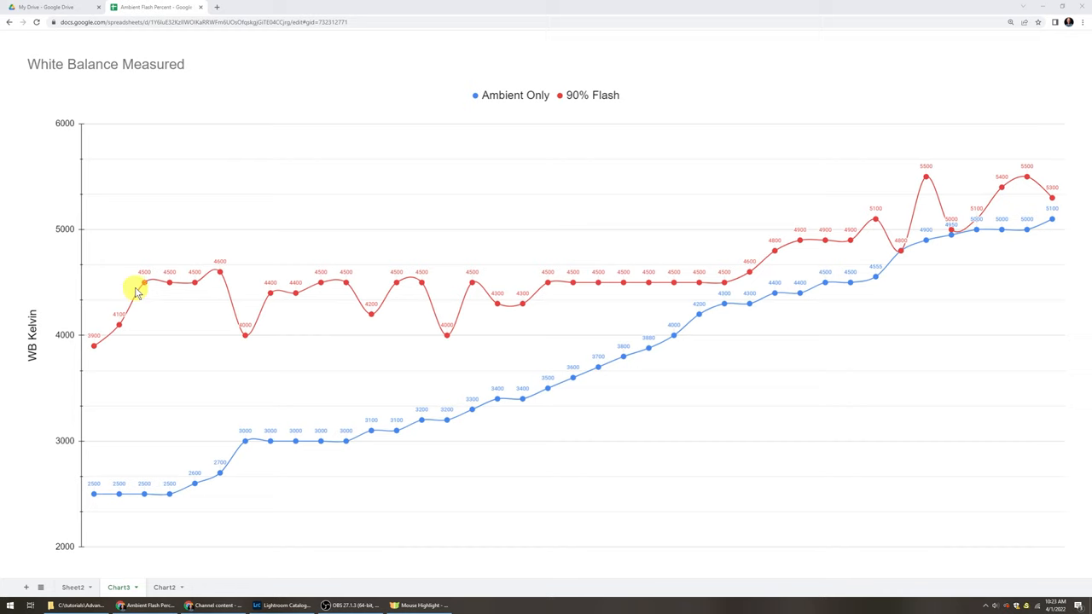
{"action": "mouse_move", "coordinate": [983, 264]}
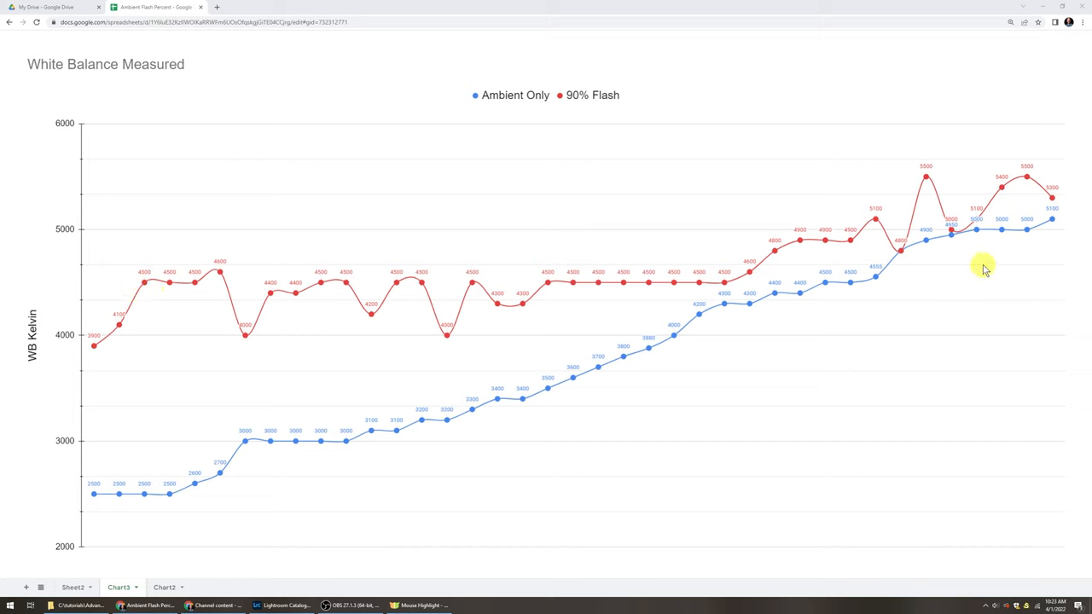
{"action": "mouse_move", "coordinate": [1032, 191]}
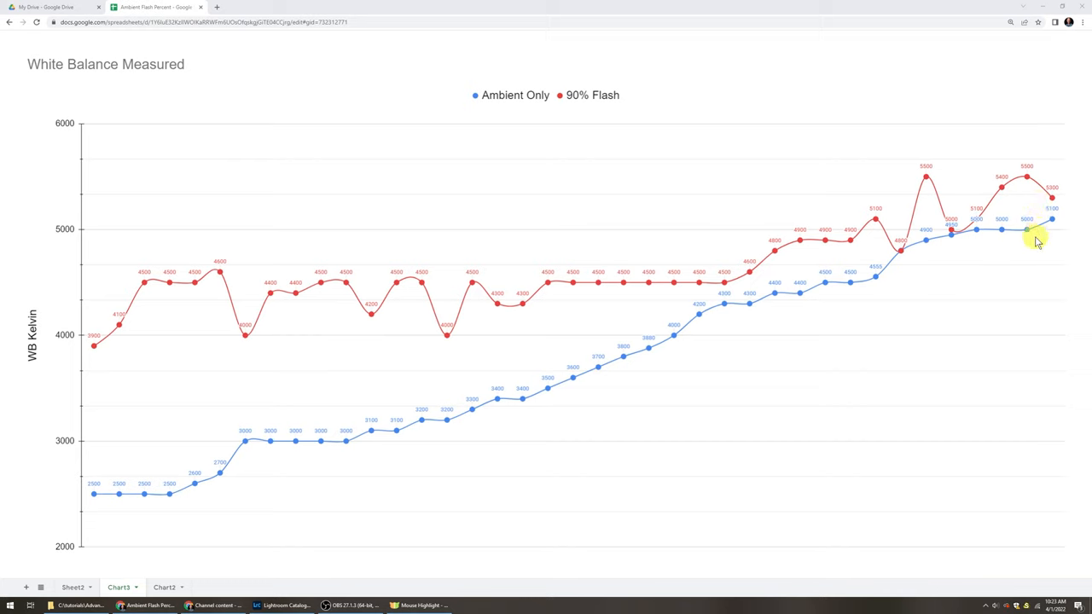
{"action": "mouse_move", "coordinate": [662, 287]}
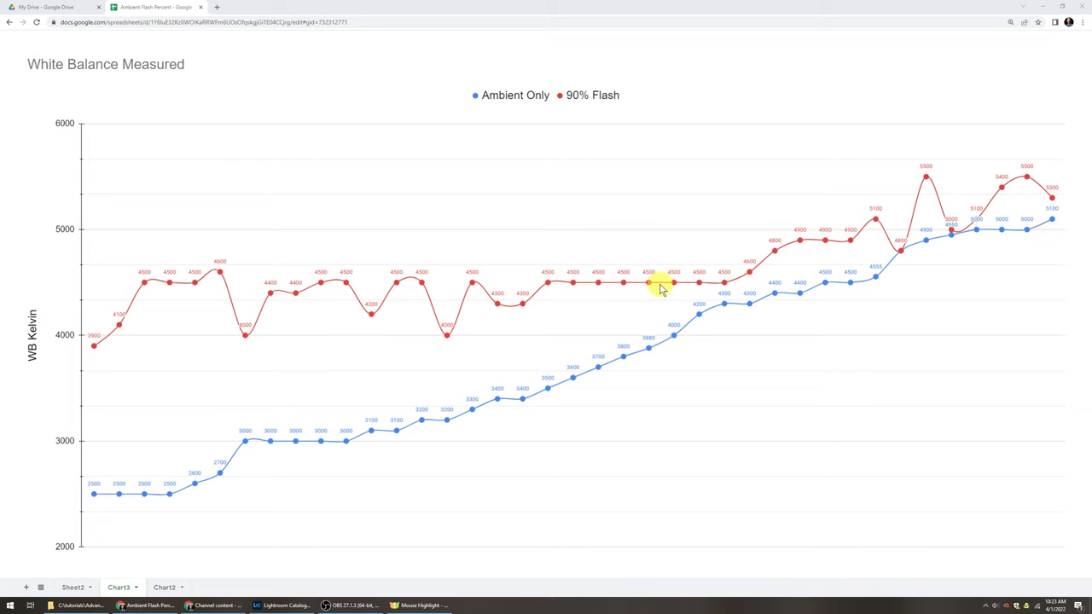
{"action": "mouse_move", "coordinate": [396, 383]}
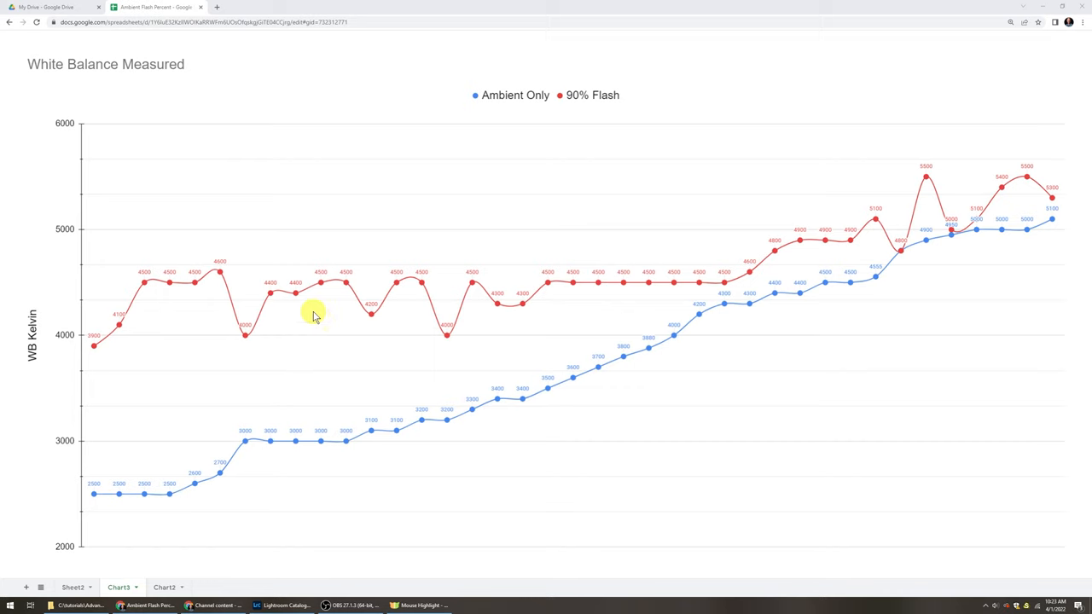
{"action": "mouse_move", "coordinate": [623, 287]}
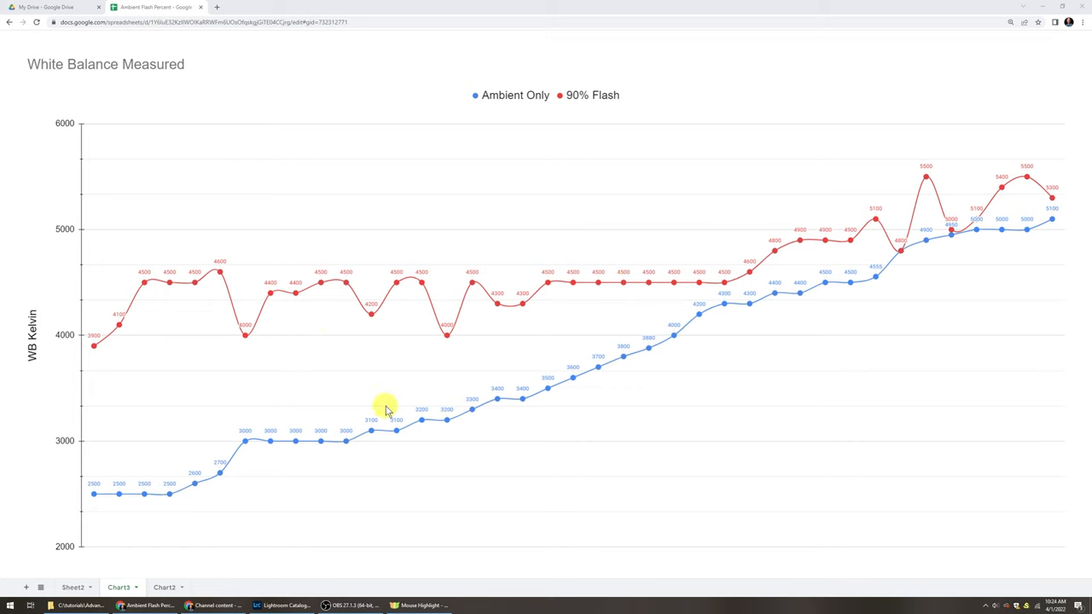
{"action": "mouse_move", "coordinate": [538, 287]}
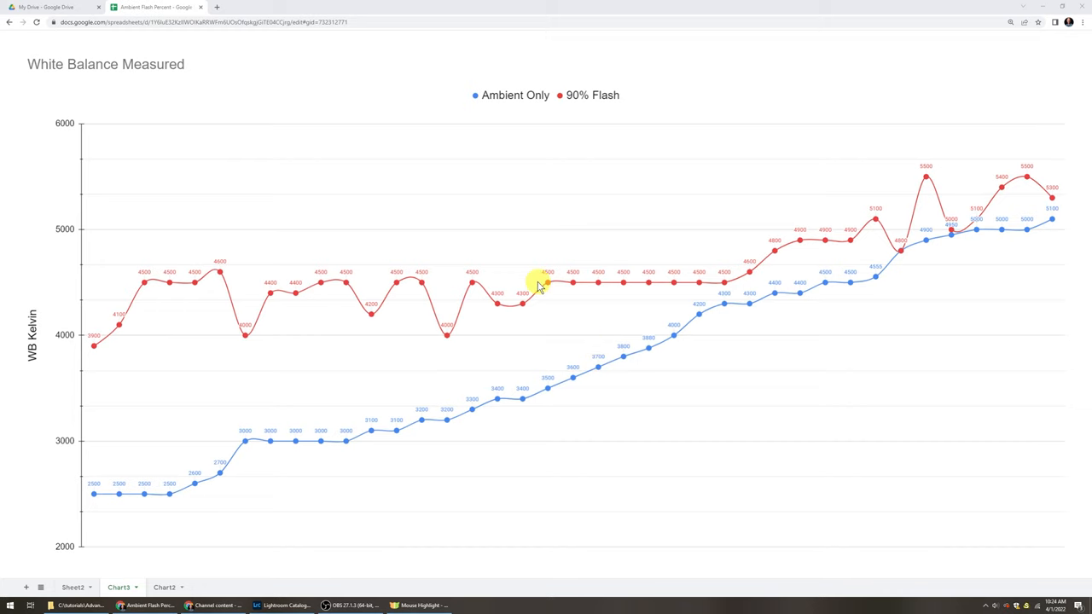
{"action": "mouse_move", "coordinate": [696, 286]}
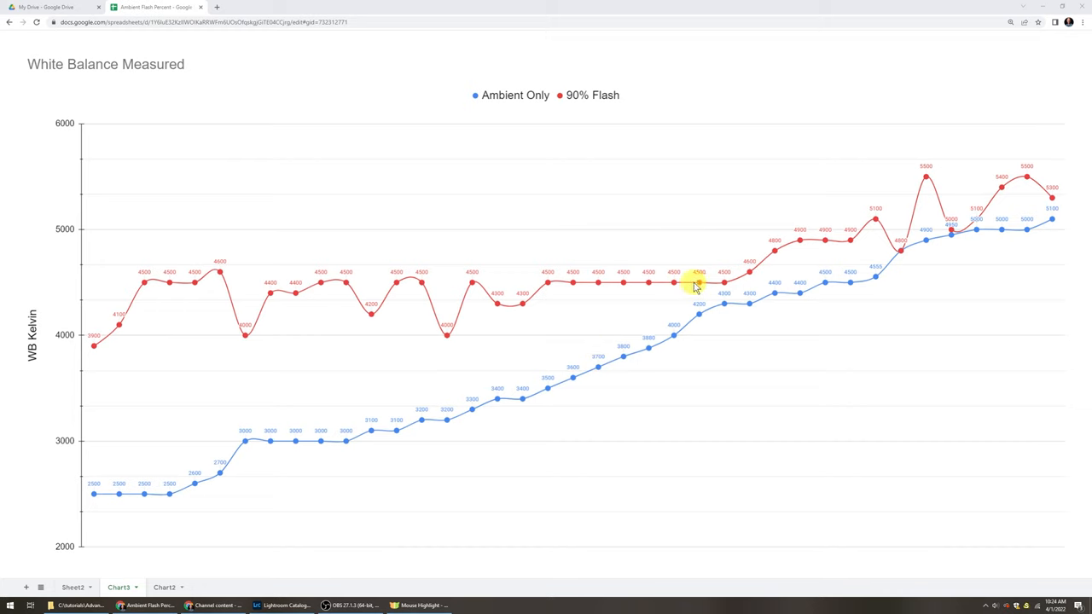
{"action": "mouse_move", "coordinate": [765, 277]}
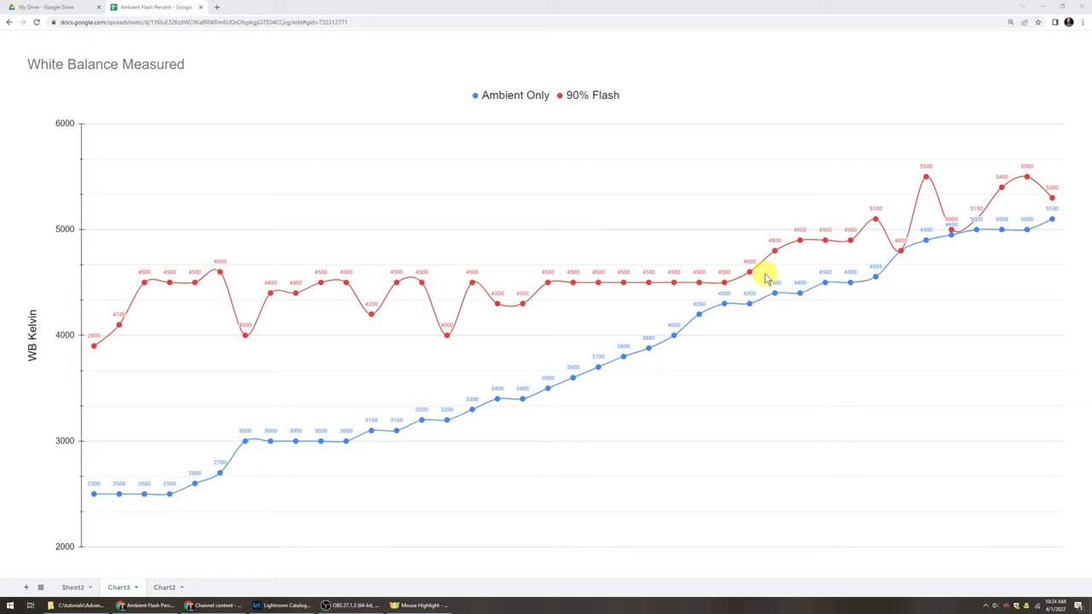
{"action": "mouse_move", "coordinate": [828, 271]}
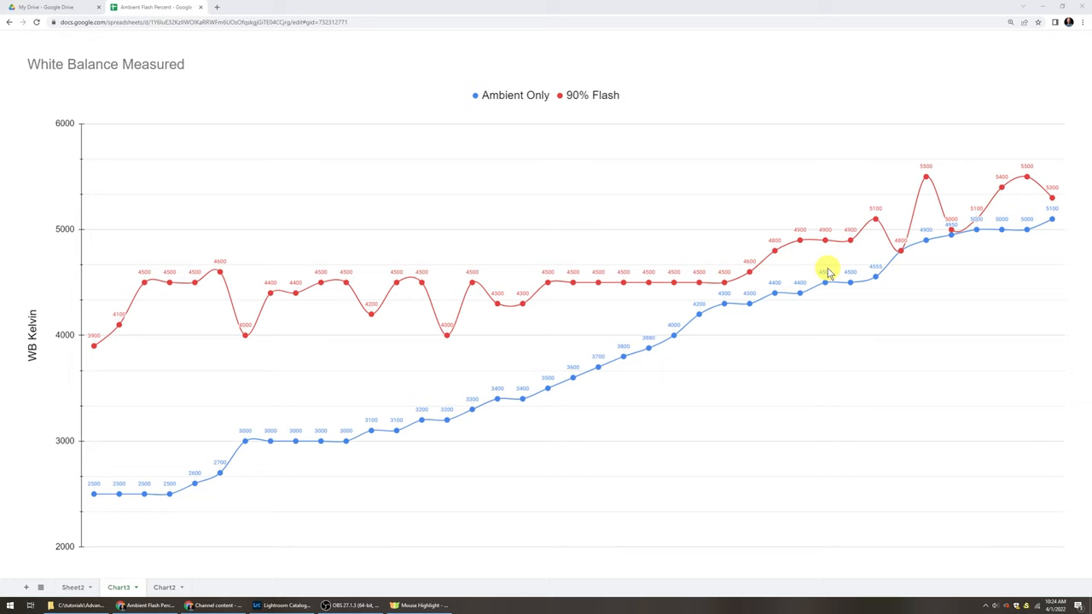
{"action": "mouse_move", "coordinate": [577, 314]}
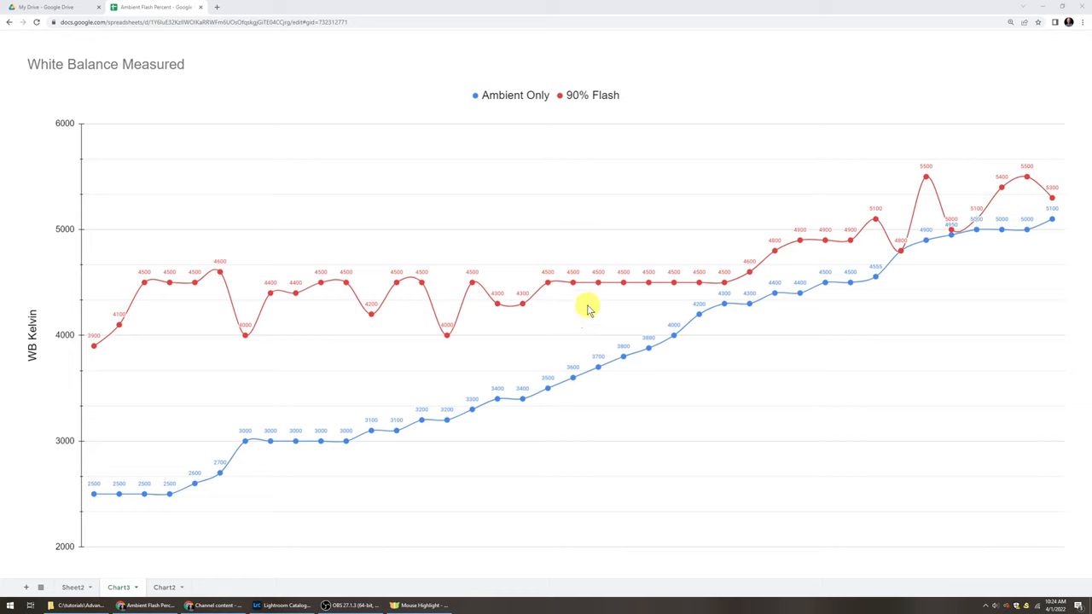
{"action": "mouse_move", "coordinate": [1028, 194]}
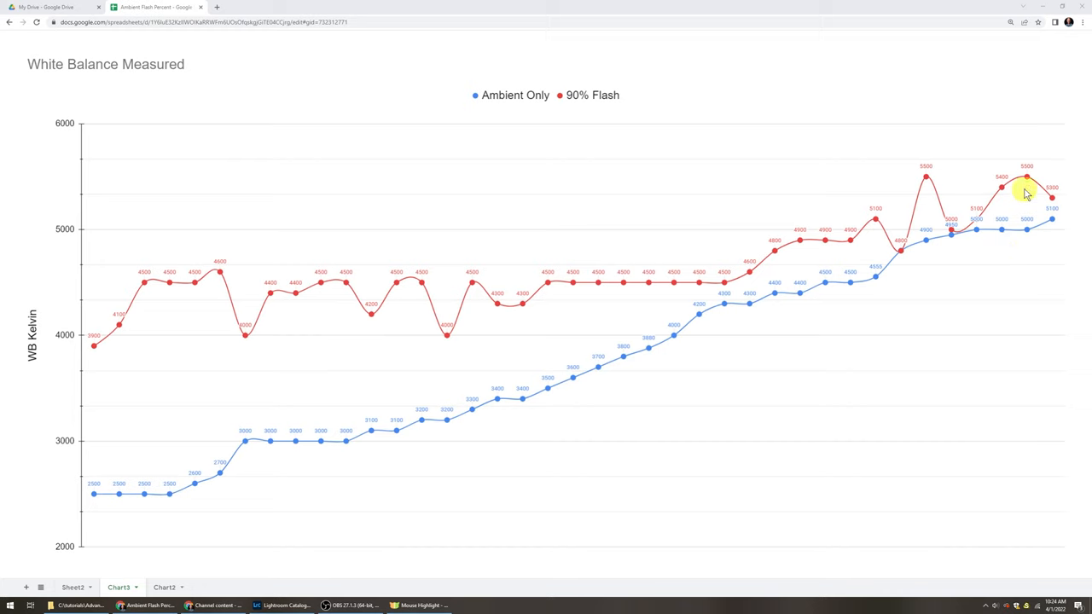
{"action": "mouse_move", "coordinate": [1027, 186]}
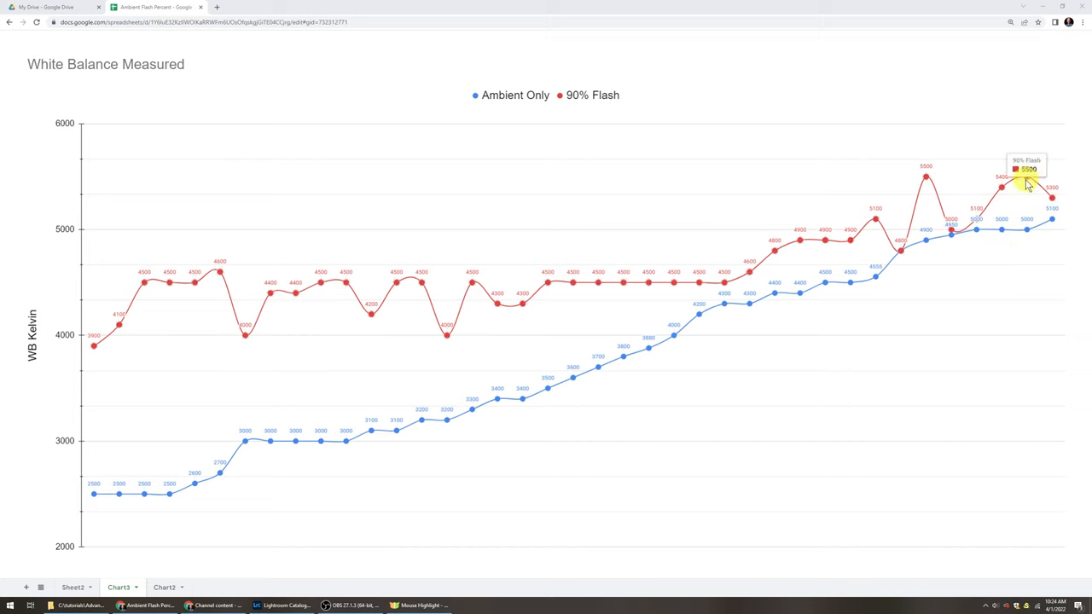
{"action": "mouse_move", "coordinate": [1024, 293]}
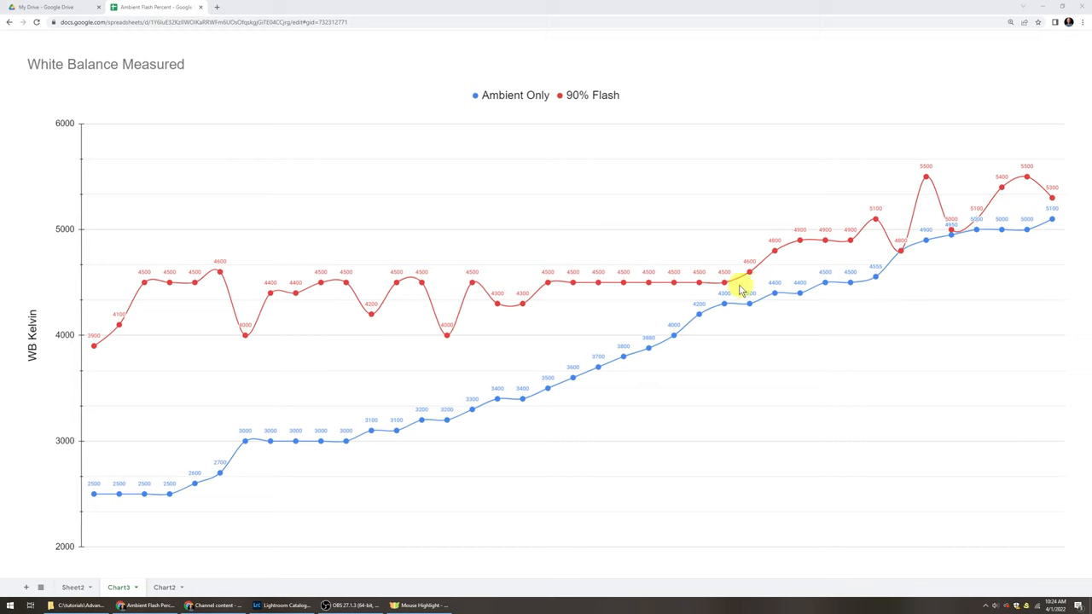
{"action": "mouse_move", "coordinate": [706, 287]}
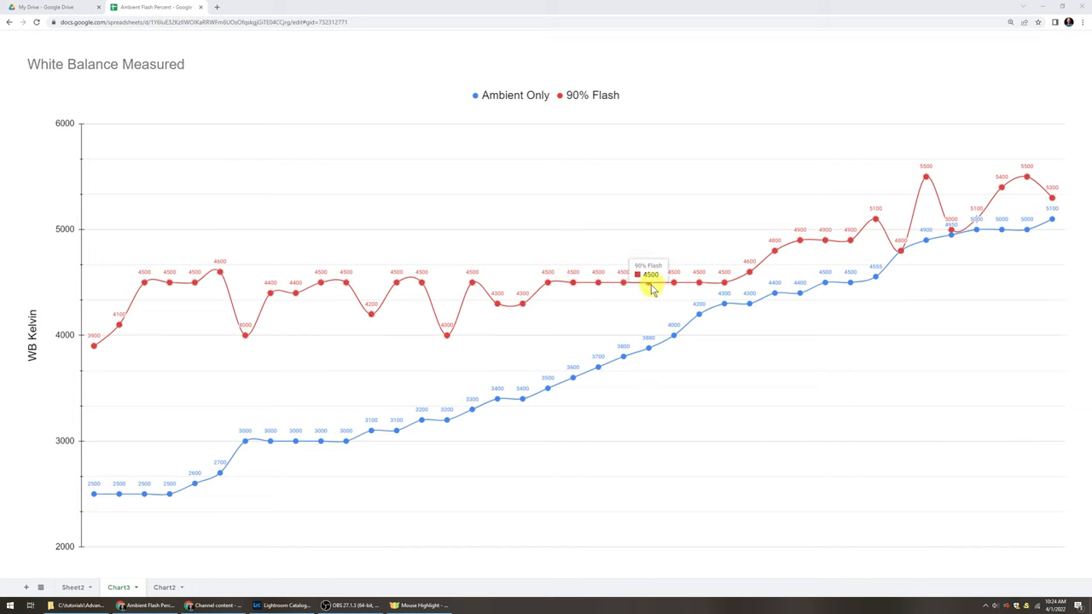
{"action": "mouse_move", "coordinate": [613, 309]}
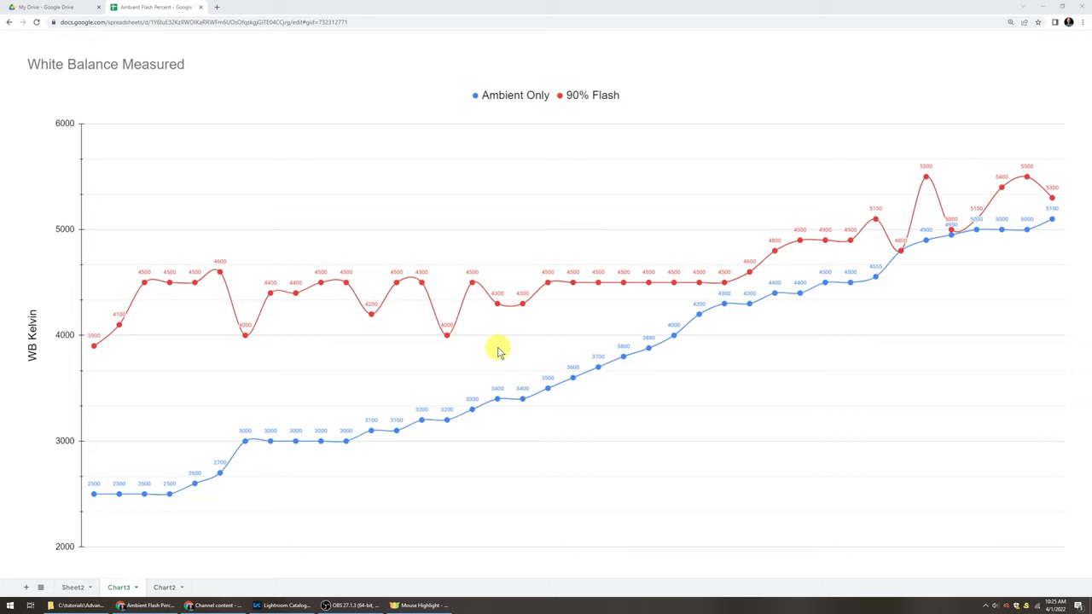
{"action": "mouse_move", "coordinate": [594, 321]}
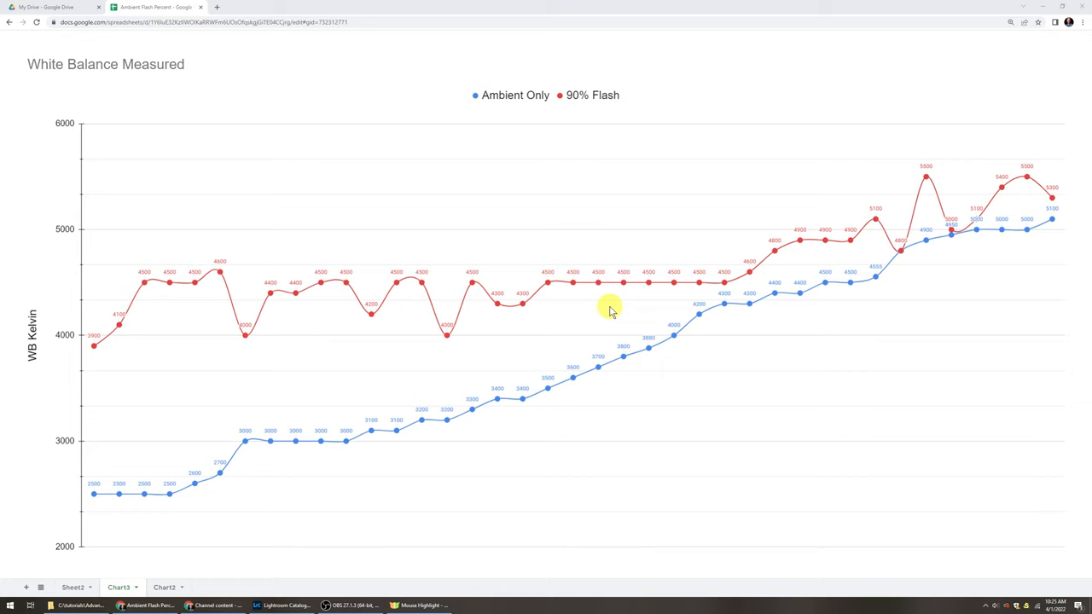
{"action": "mouse_move", "coordinate": [828, 328]}
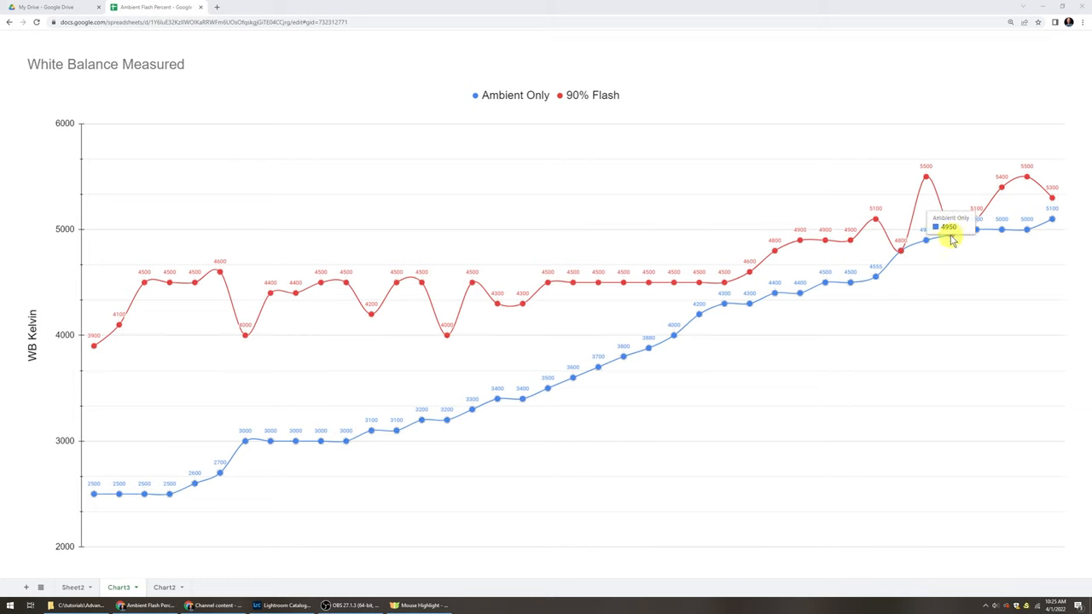
{"action": "mouse_move", "coordinate": [953, 235]}
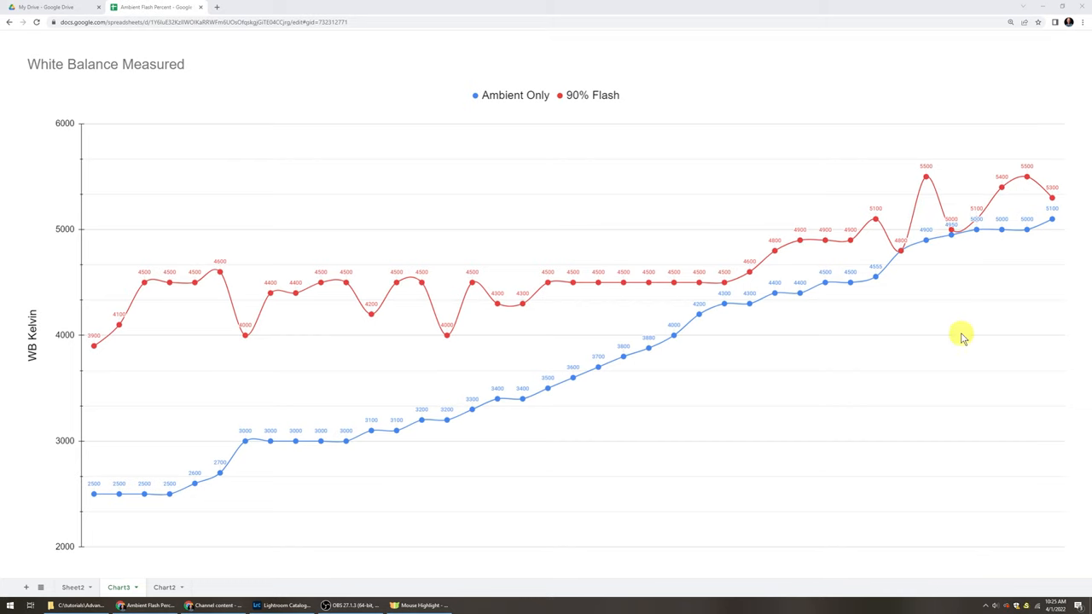
{"action": "mouse_move", "coordinate": [955, 335]}
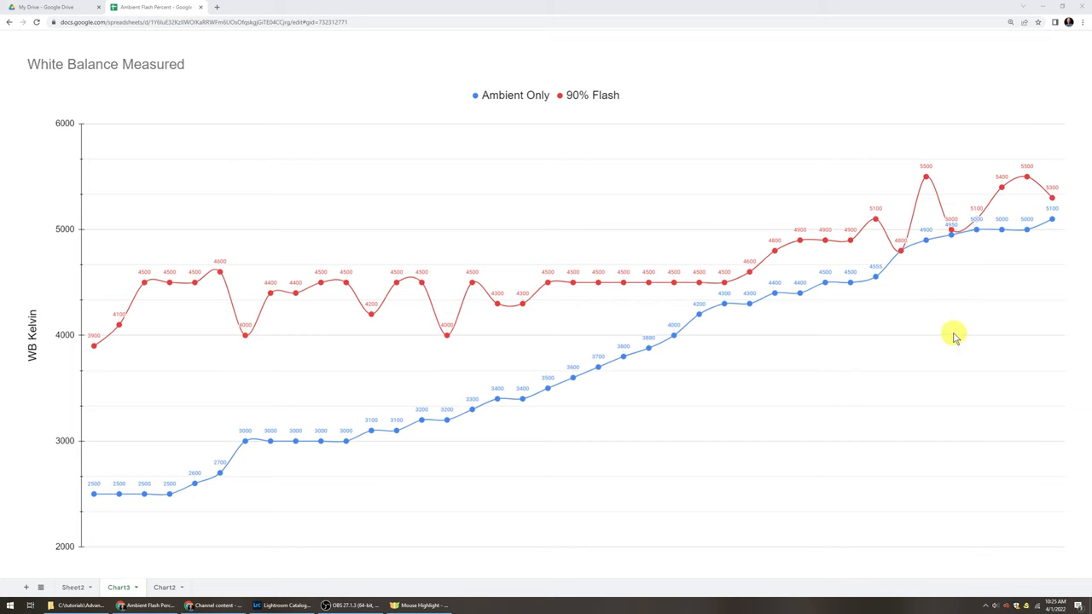